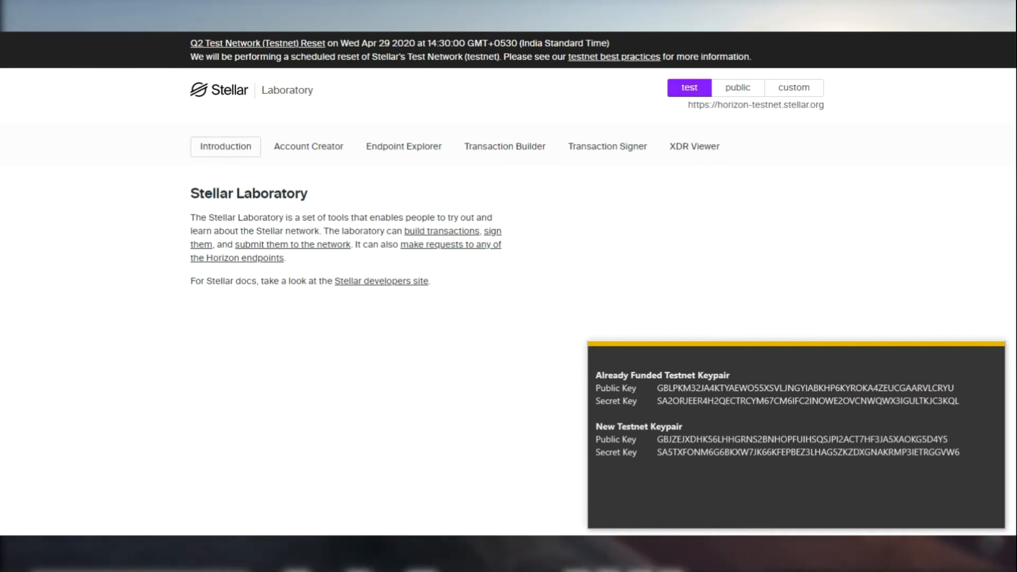
mouse_move(56, 363)
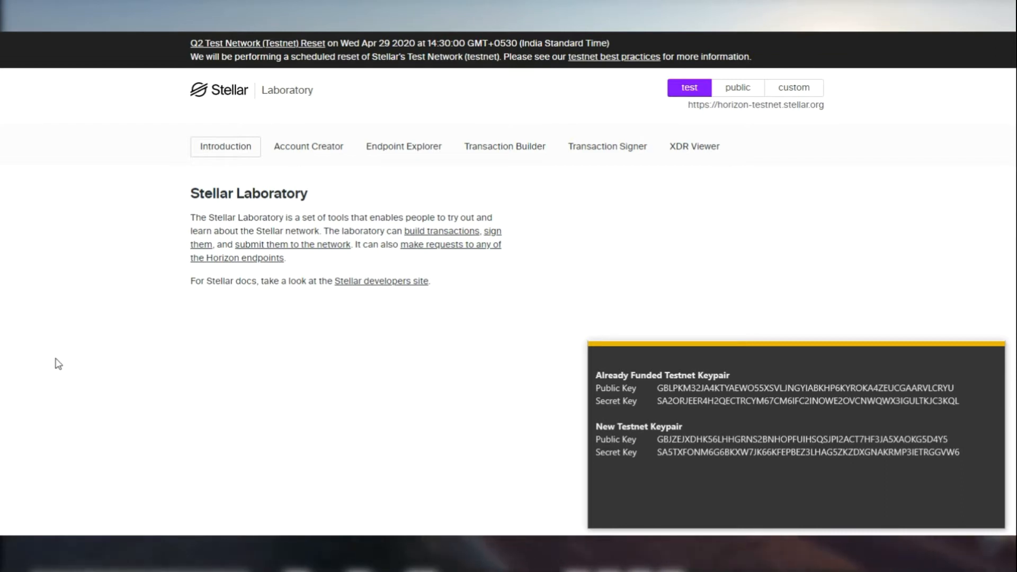
mouse_move(680, 365)
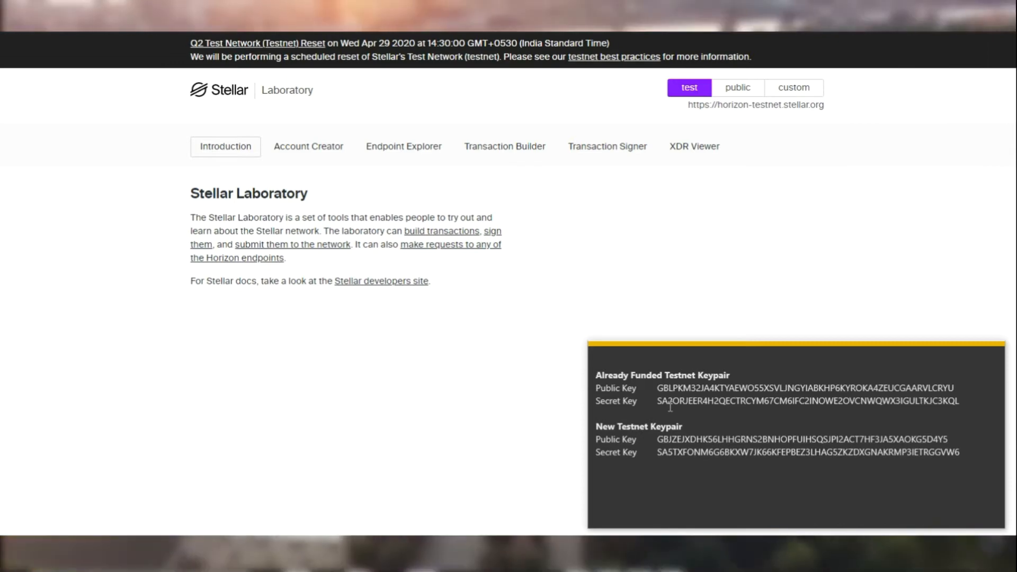
mouse_move(465, 150)
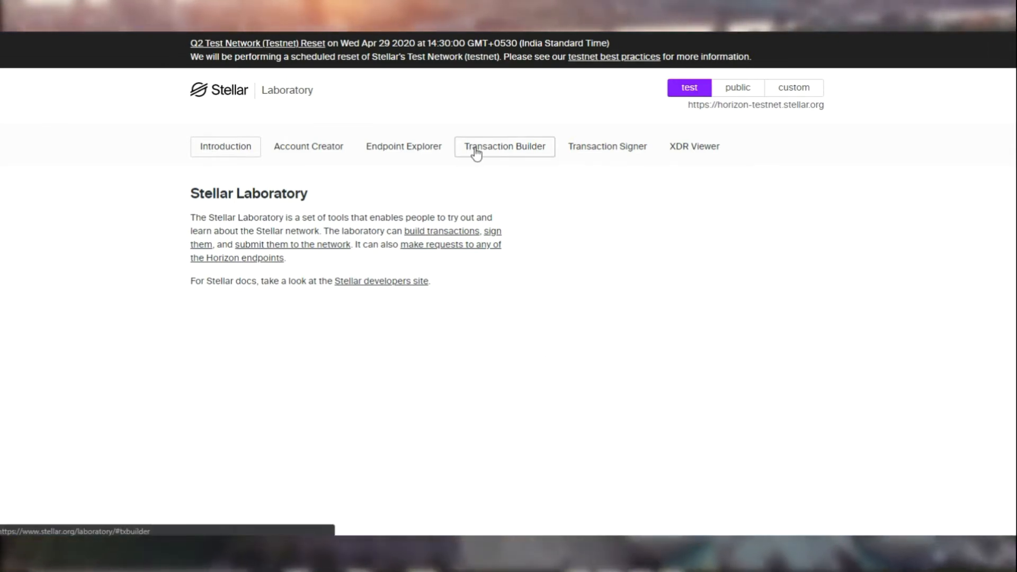
Step: Open the Transaction Builder and copy the funded account's public key from the notes
click(504, 146)
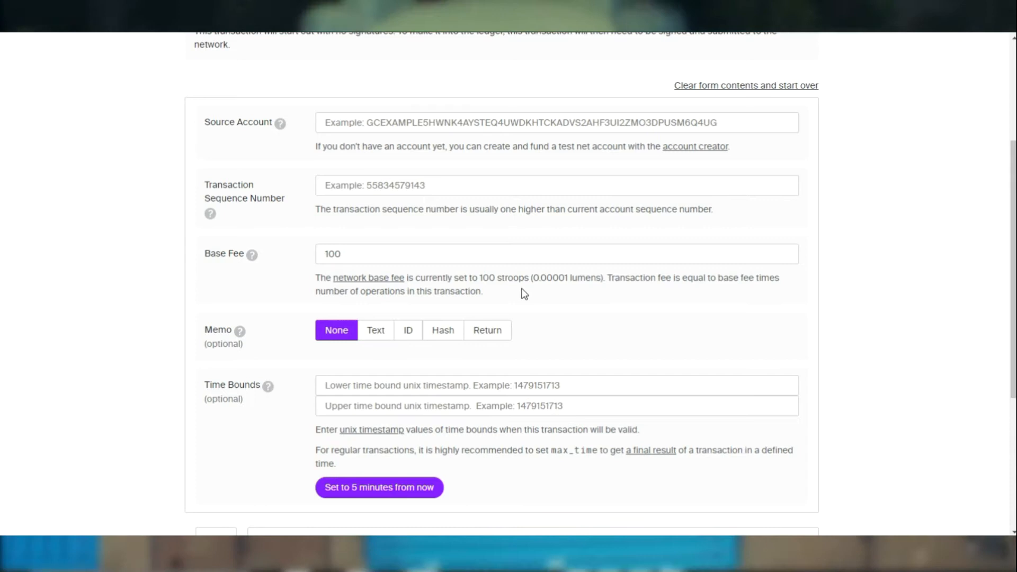
mouse_move(528, 305)
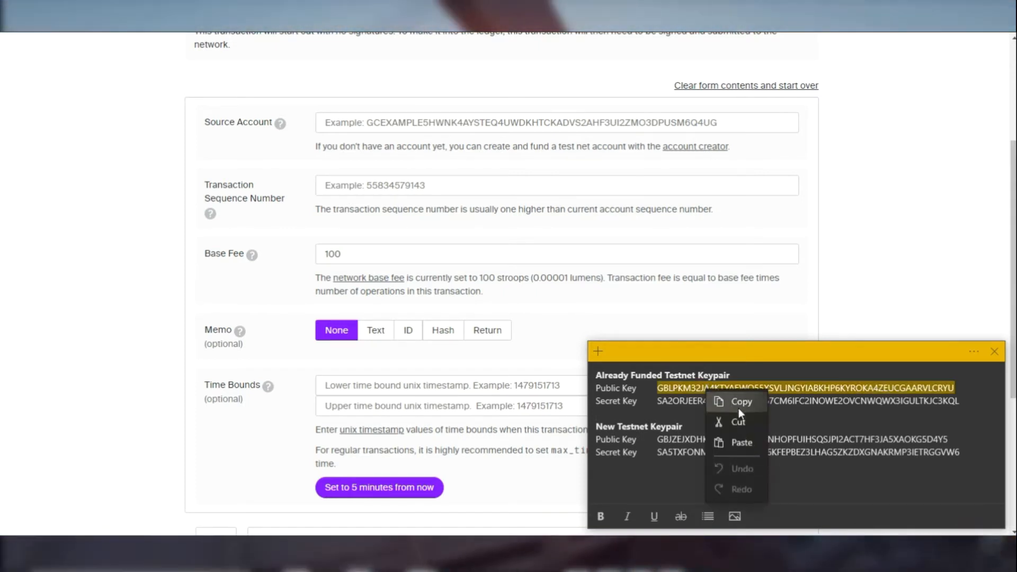
click(741, 402)
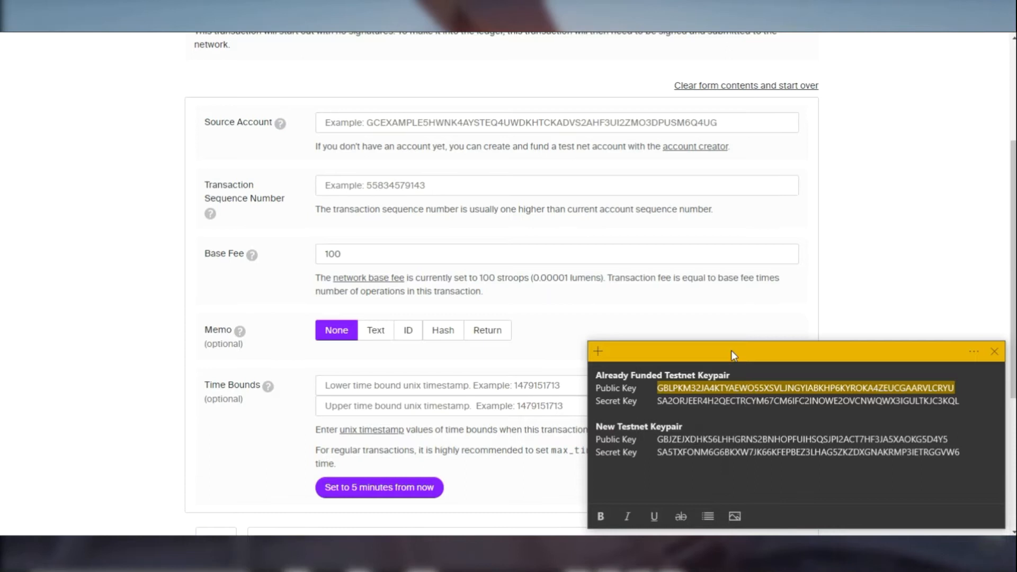
mouse_move(860, 299)
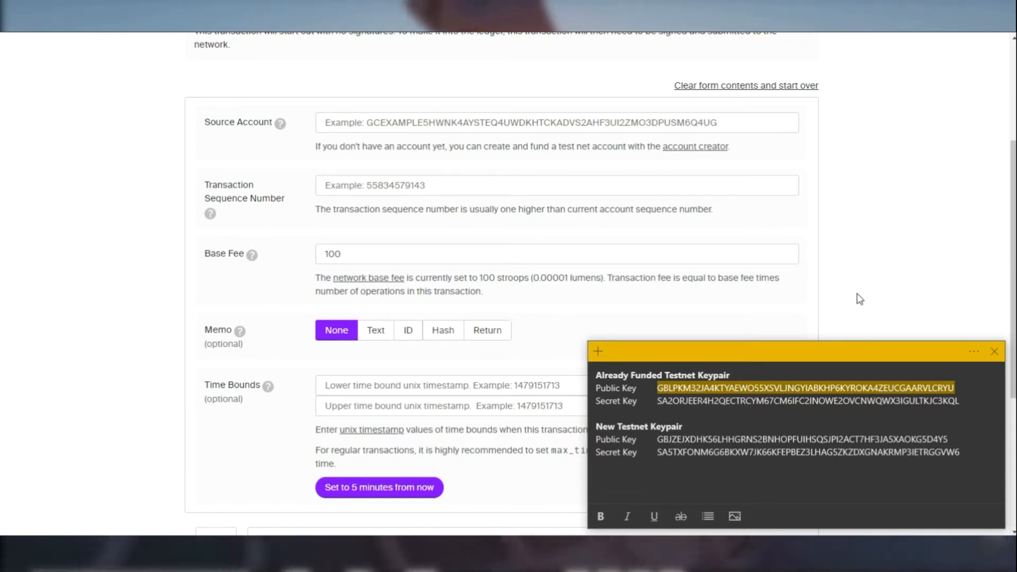
click(993, 351)
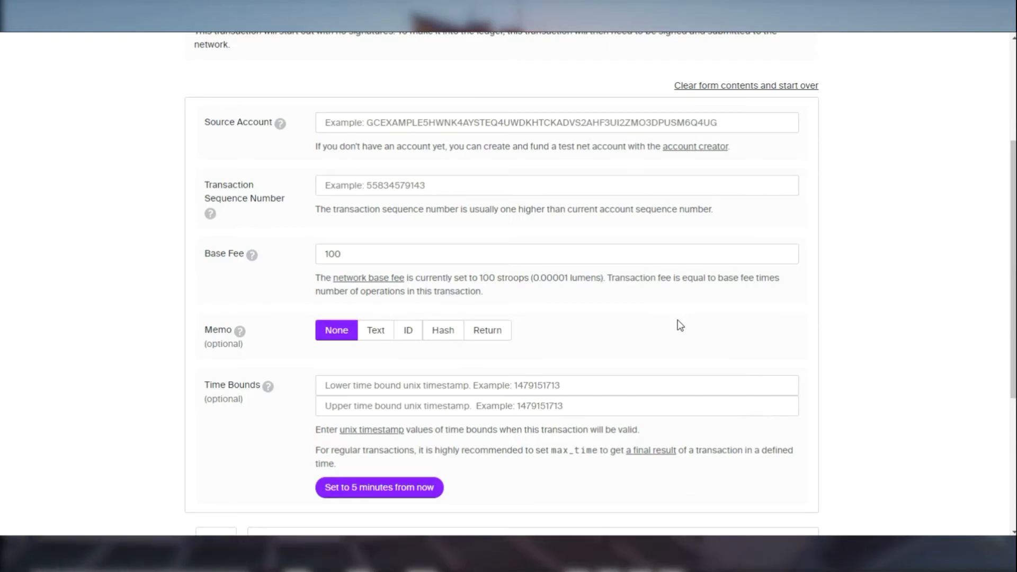
scroll(up, 3)
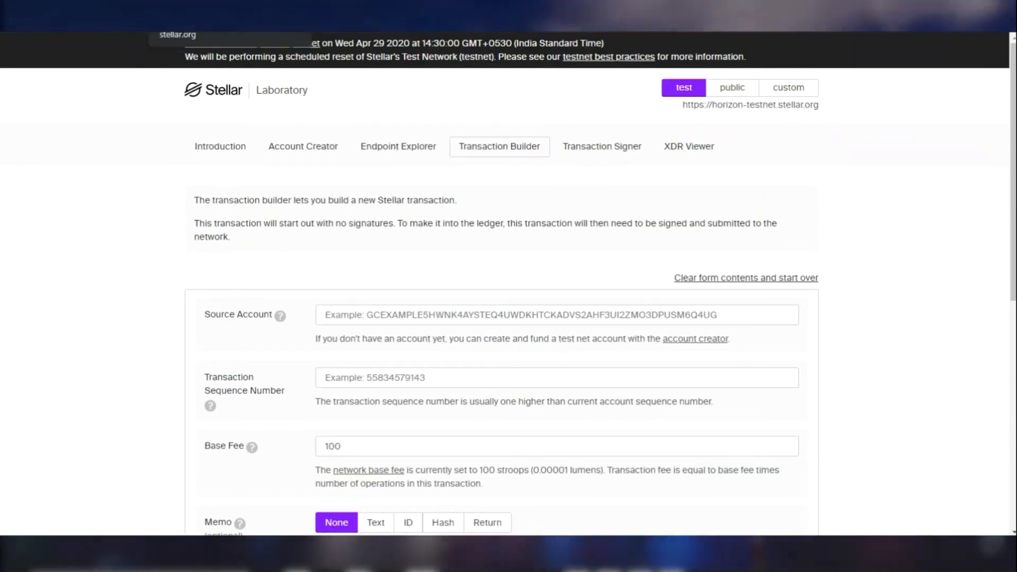
Step: Query both accounts in Endpoint Explorer (9779.9999600 and 100 lumens), then return to Transaction Builder
click(398, 146)
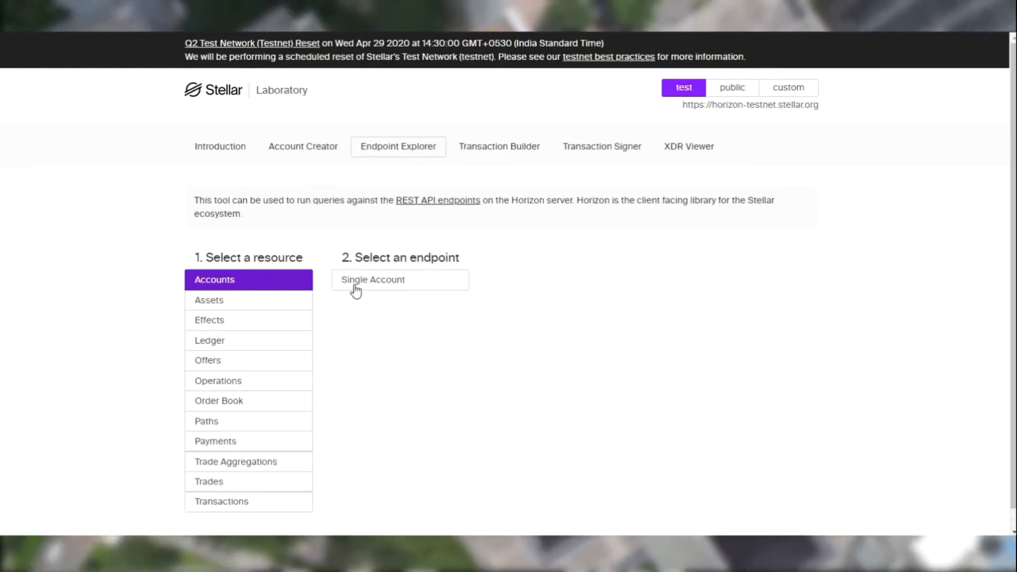
click(373, 279)
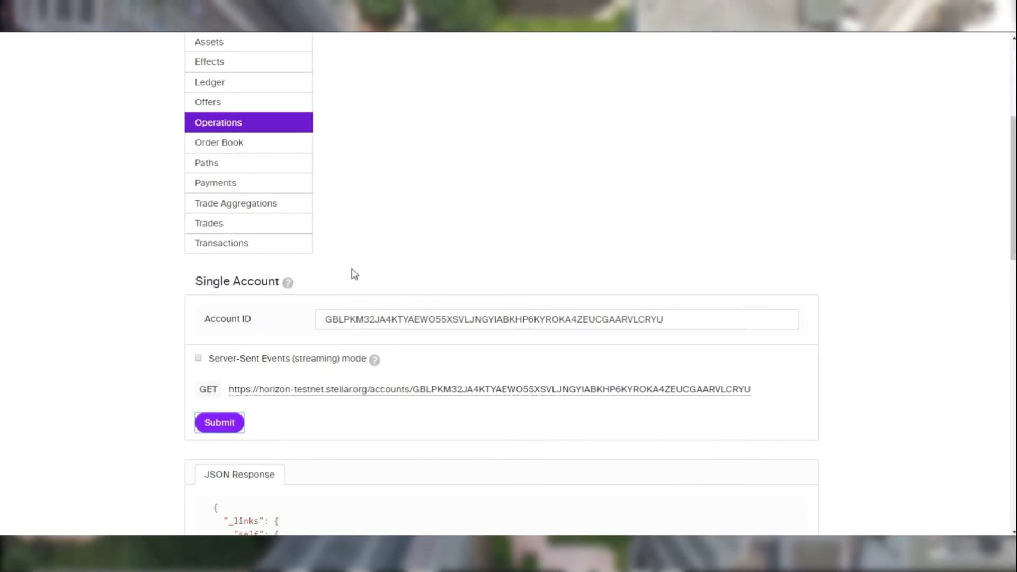
scroll(down, 3)
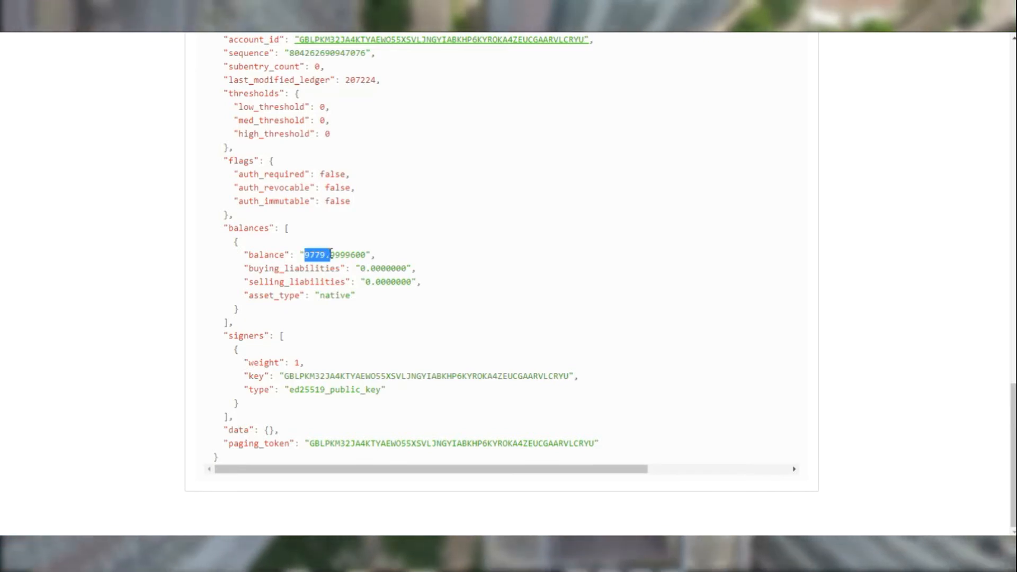
click(499, 146)
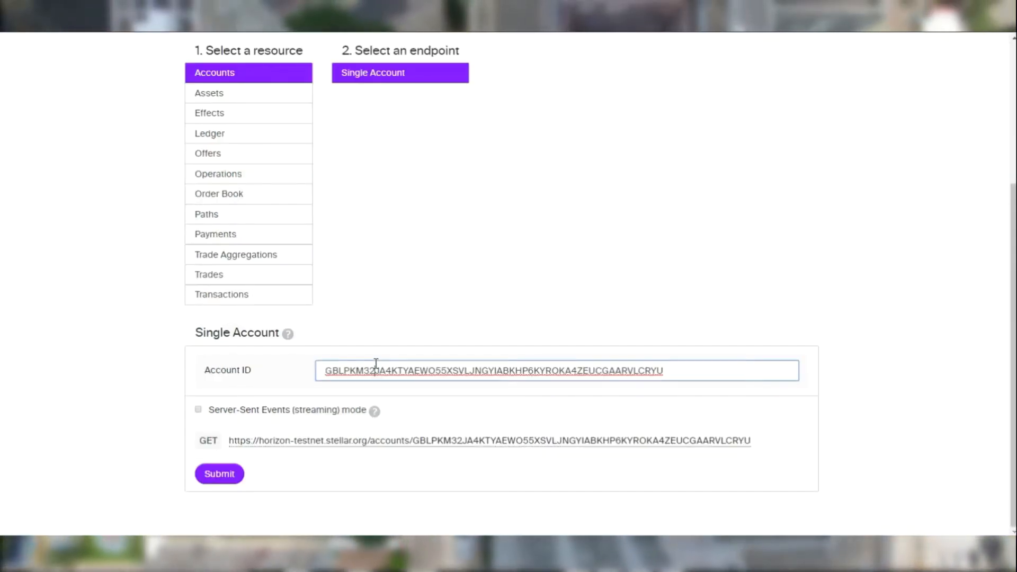
click(219, 473)
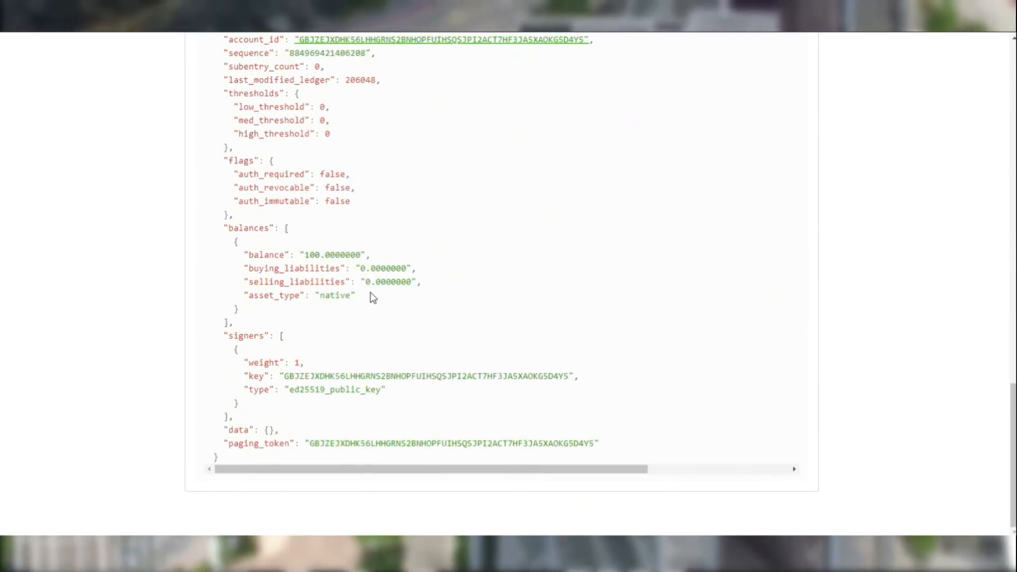
mouse_move(369, 300)
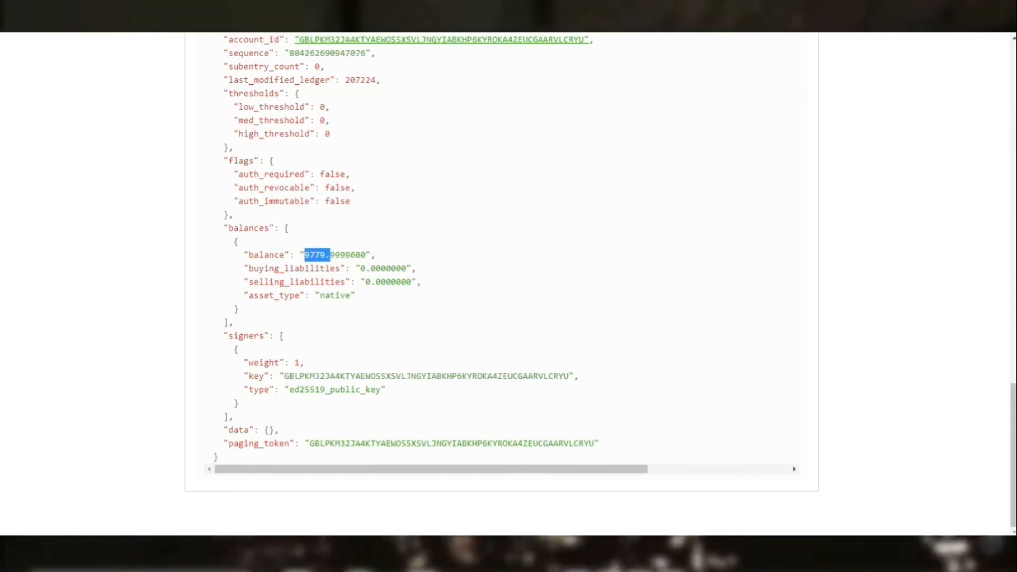
click(499, 147)
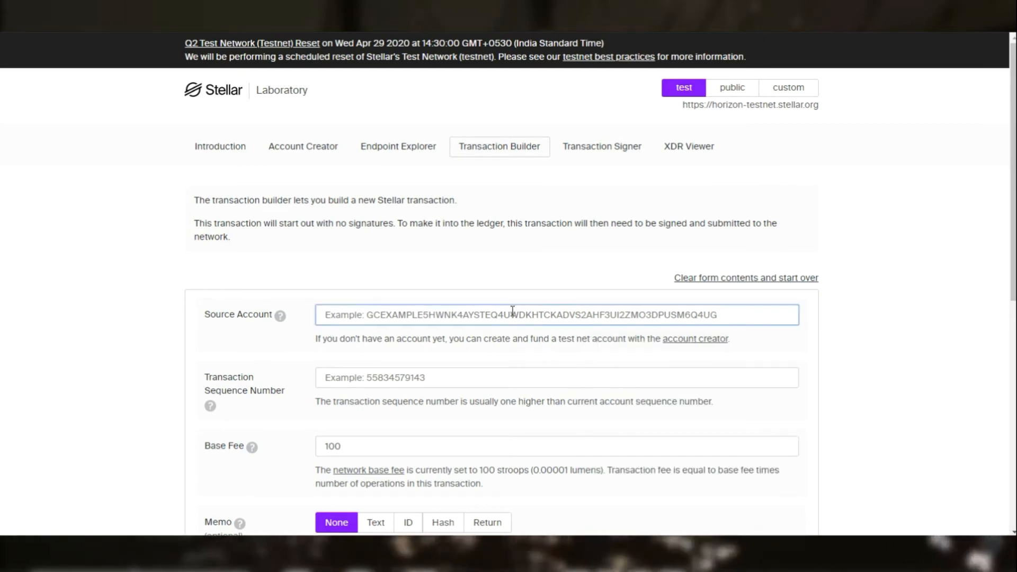
text(GBLPKM32JA4KTYAEWO55XSVLJNGYIABKHP6KYROKA4ZEUCGAARVLCRYU)
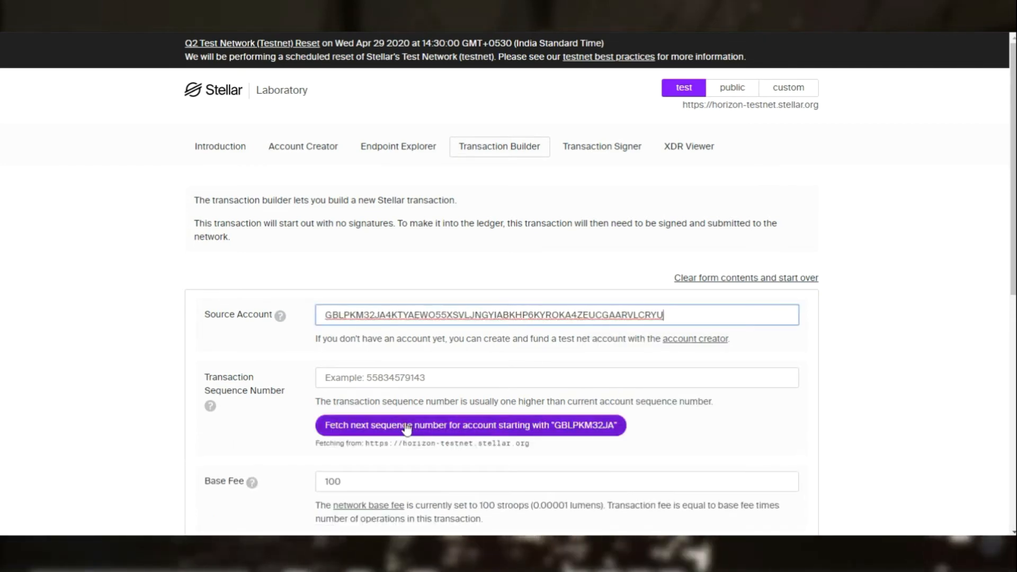
click(469, 425)
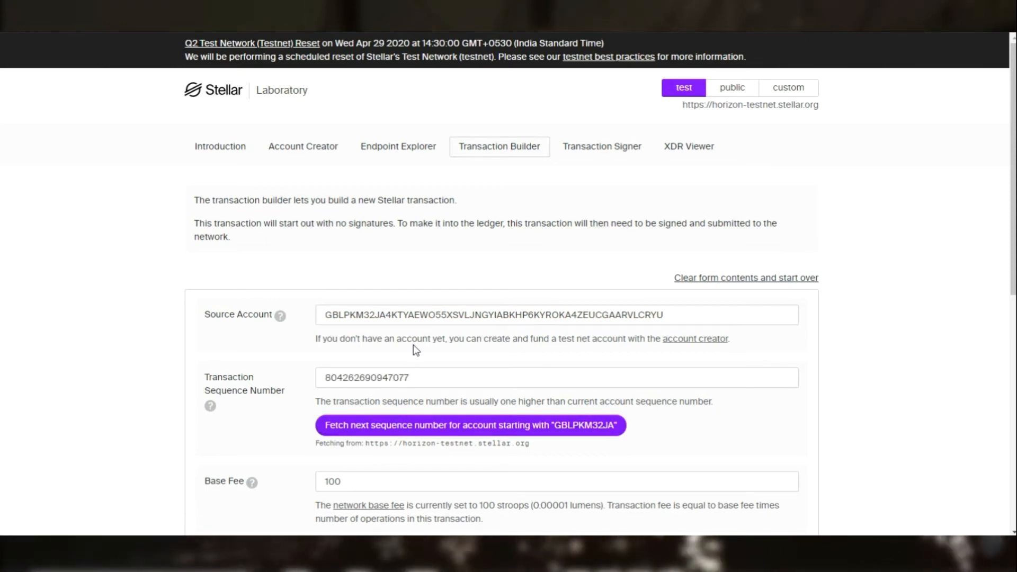
scroll(down, 3)
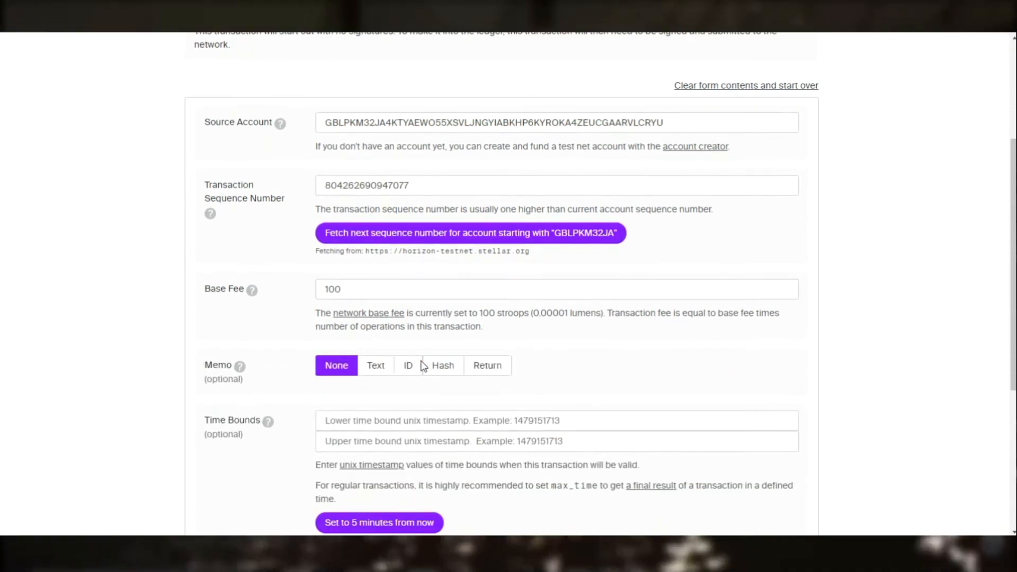
mouse_move(401, 327)
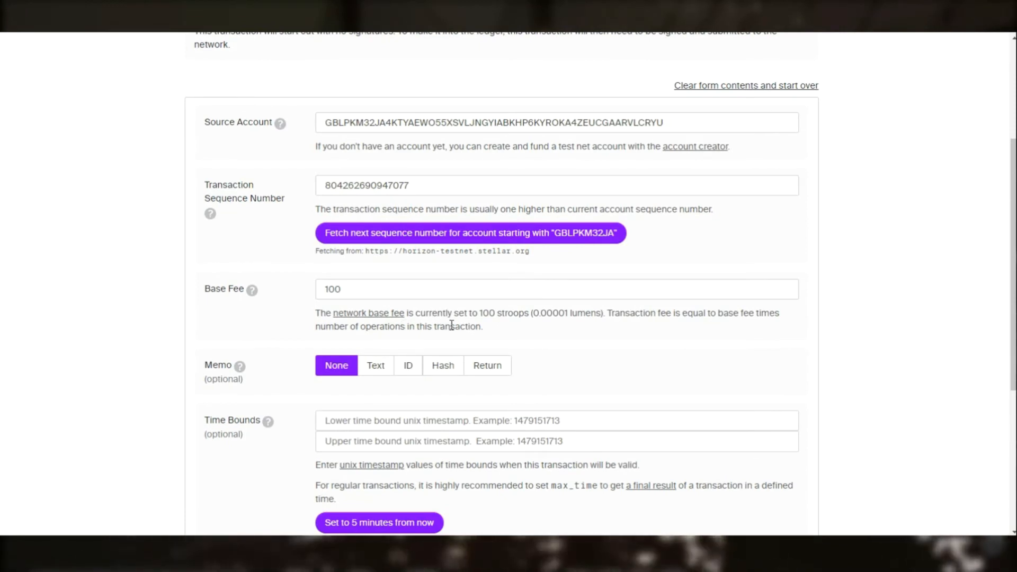
mouse_move(476, 326)
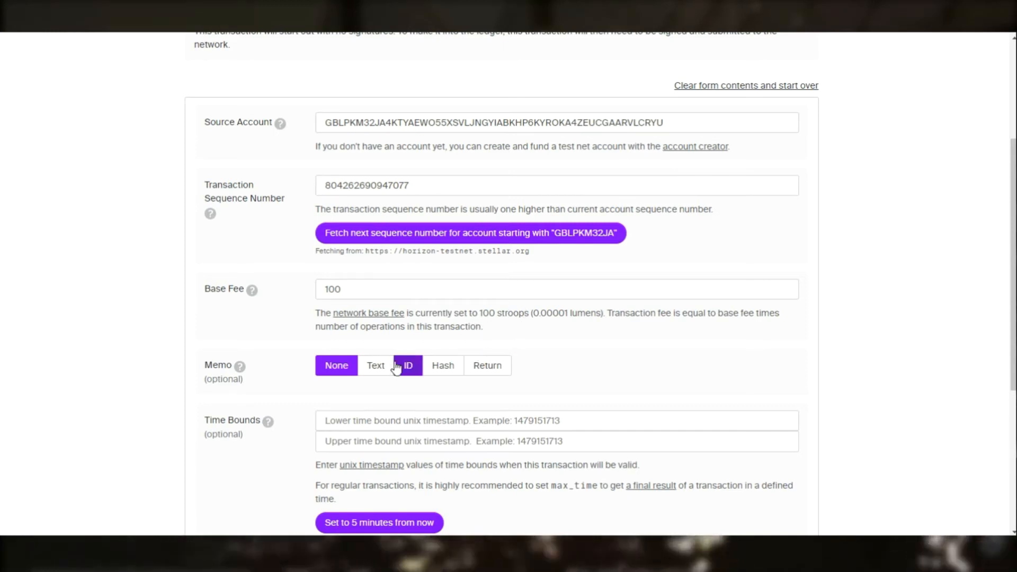
scroll(down, 3)
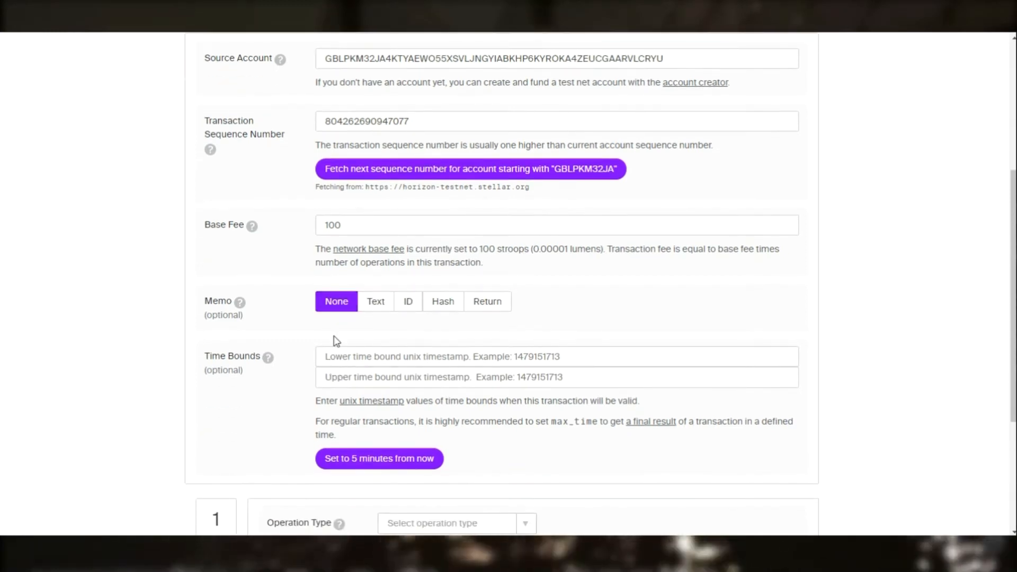
mouse_move(354, 356)
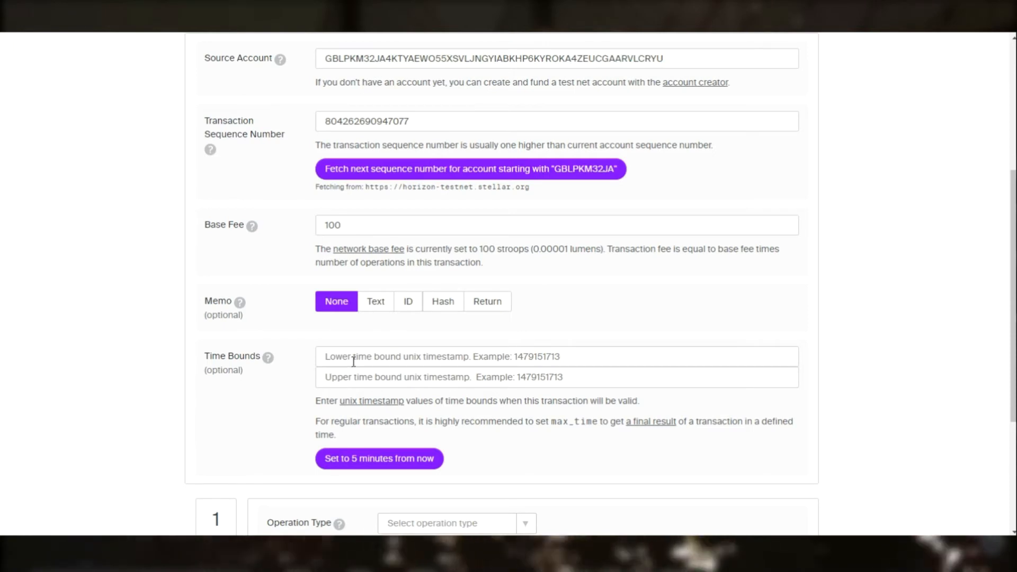
scroll(down, 3)
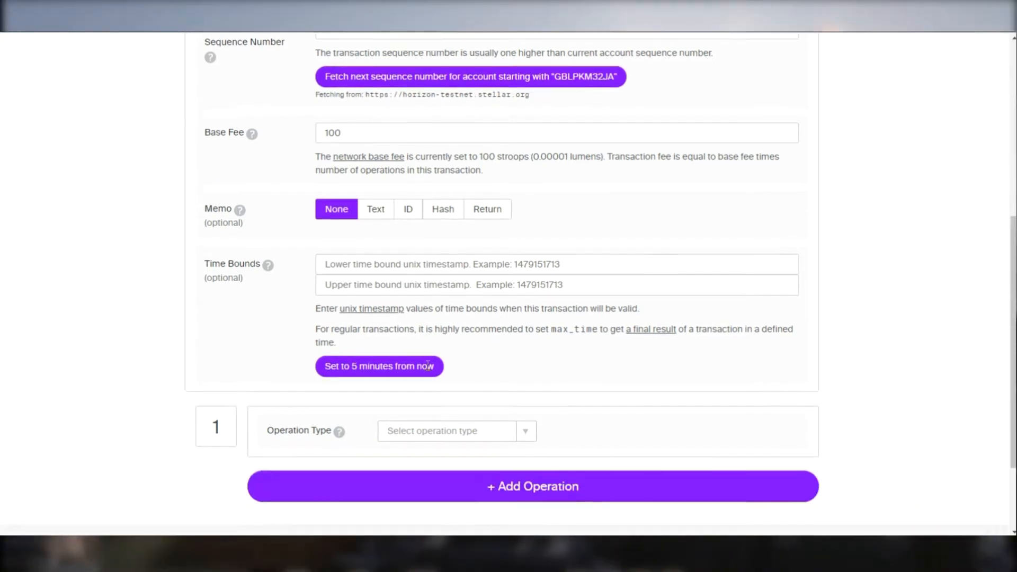
click(456, 431)
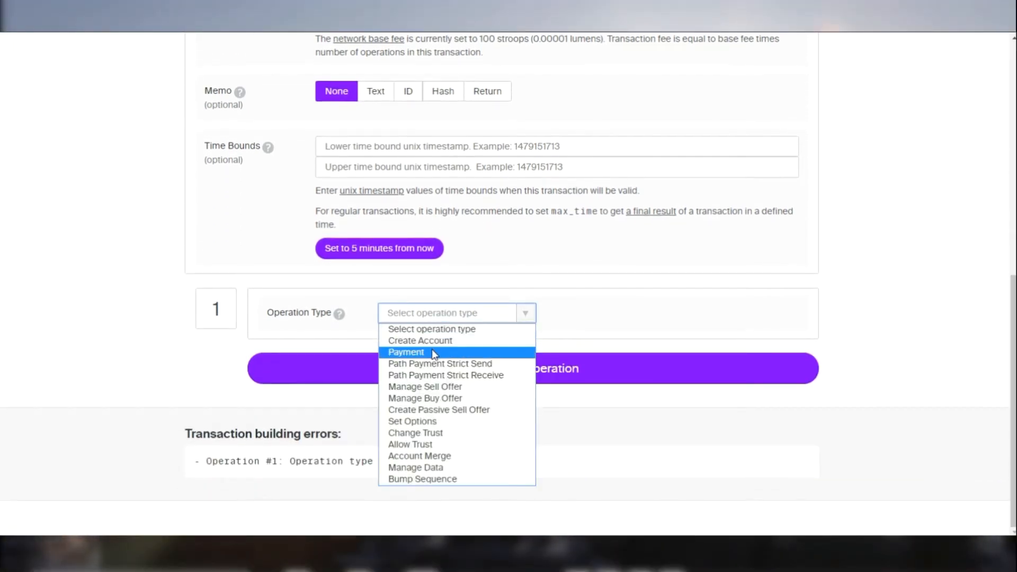
Step: Add a Payment operation sending 100 native lumens to the destination account
click(406, 352)
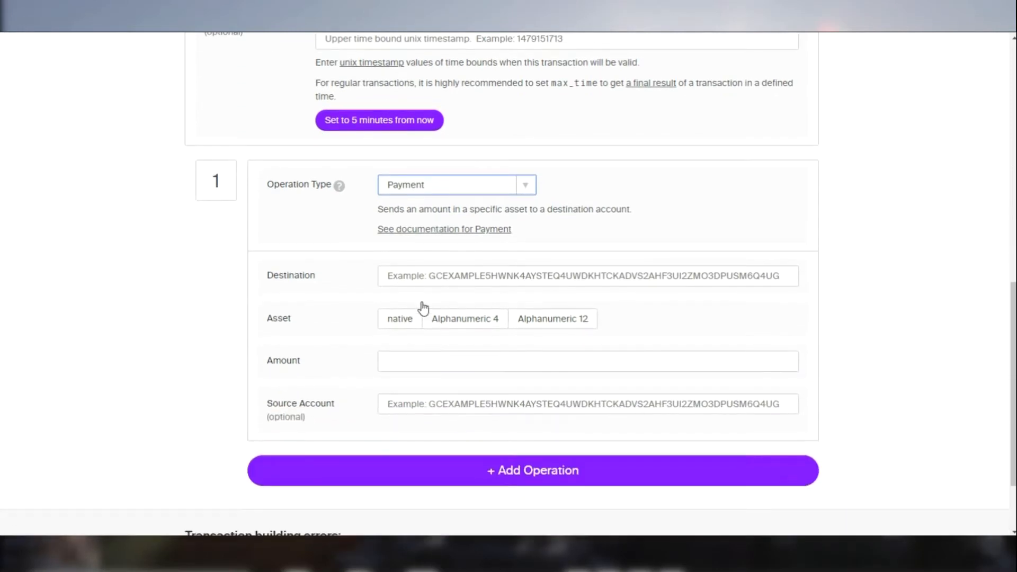
click(587, 275)
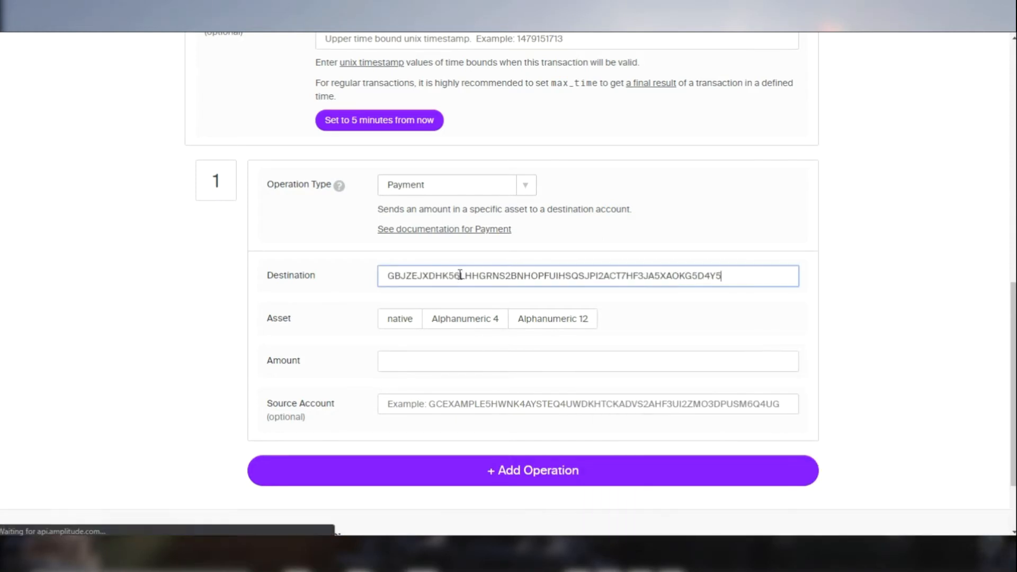
click(400, 319)
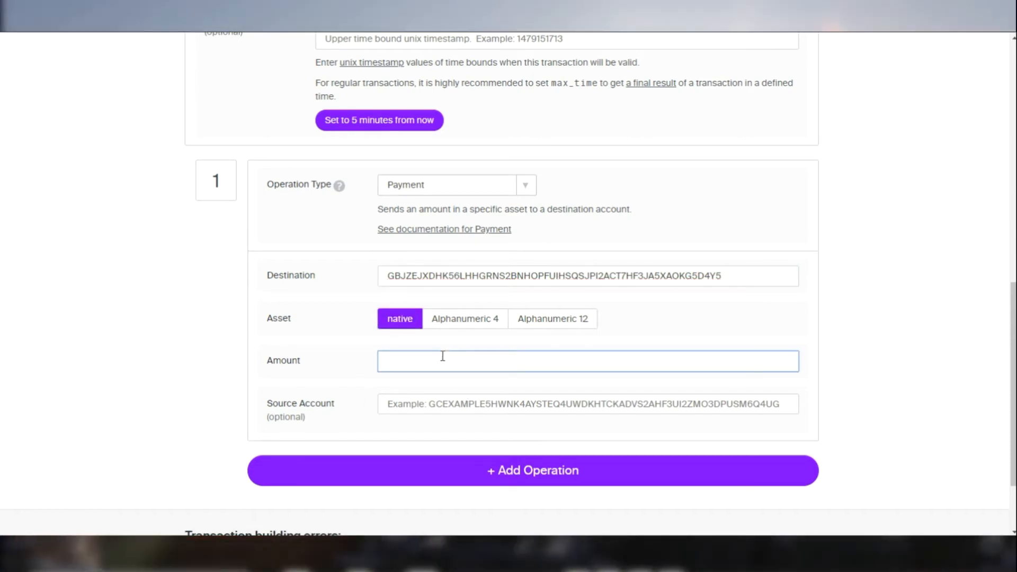
text(100)
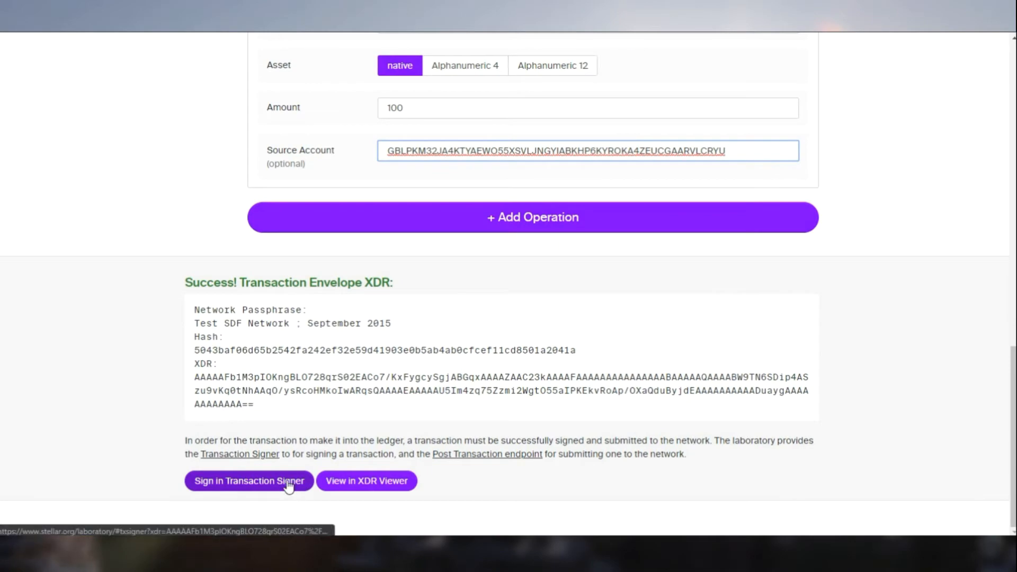
Step: Sign the transaction with the sender's secret key and load it into Post Transaction
click(249, 481)
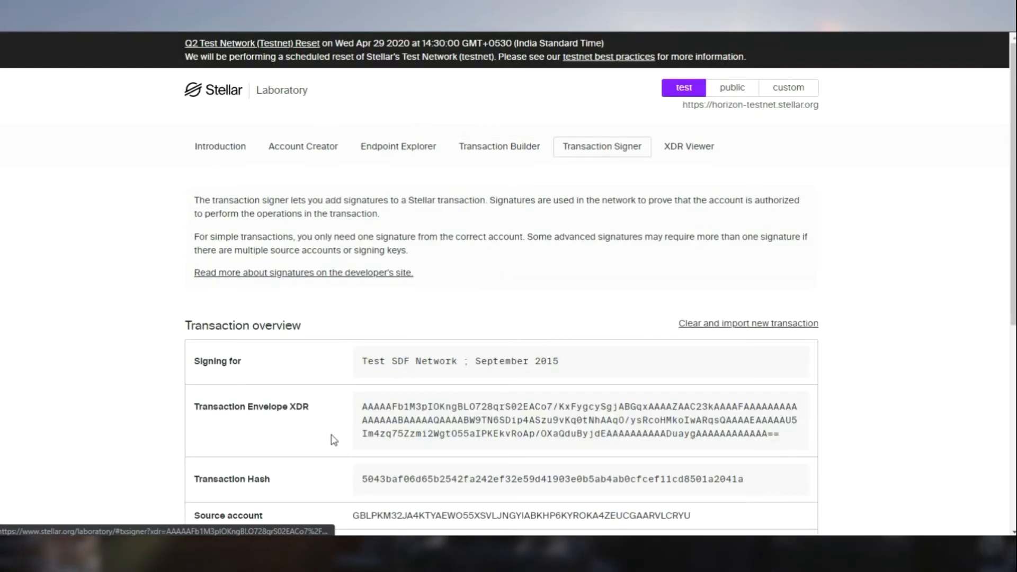
scroll(down, 3)
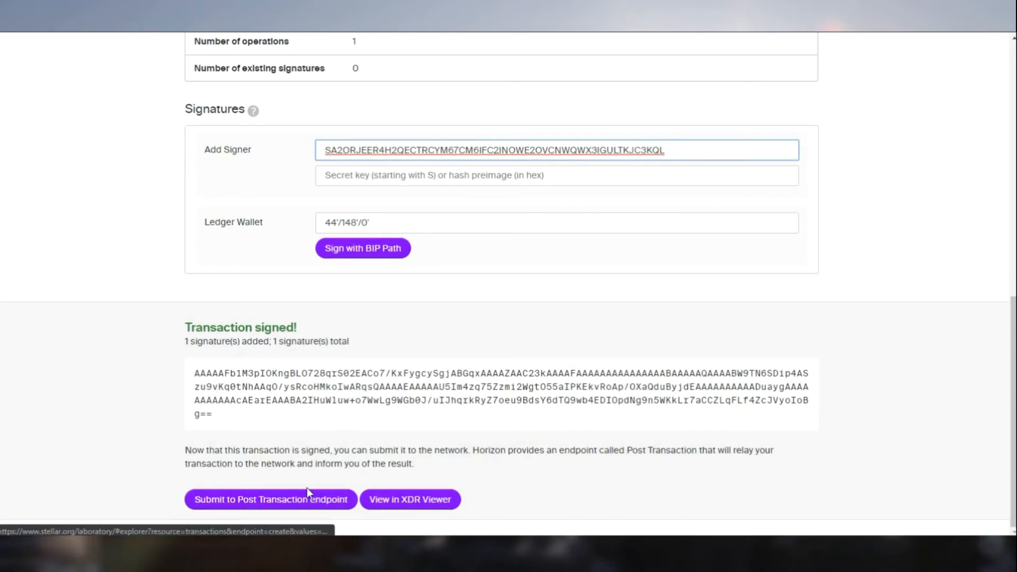
click(270, 500)
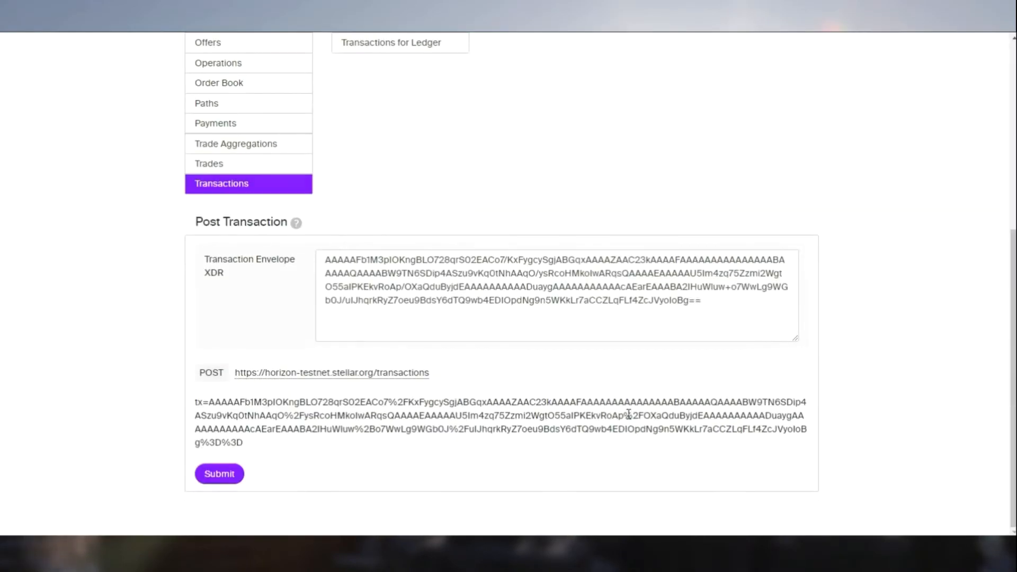
Step: Submit the signed payment to testnet, landing in ledger 229586
click(219, 474)
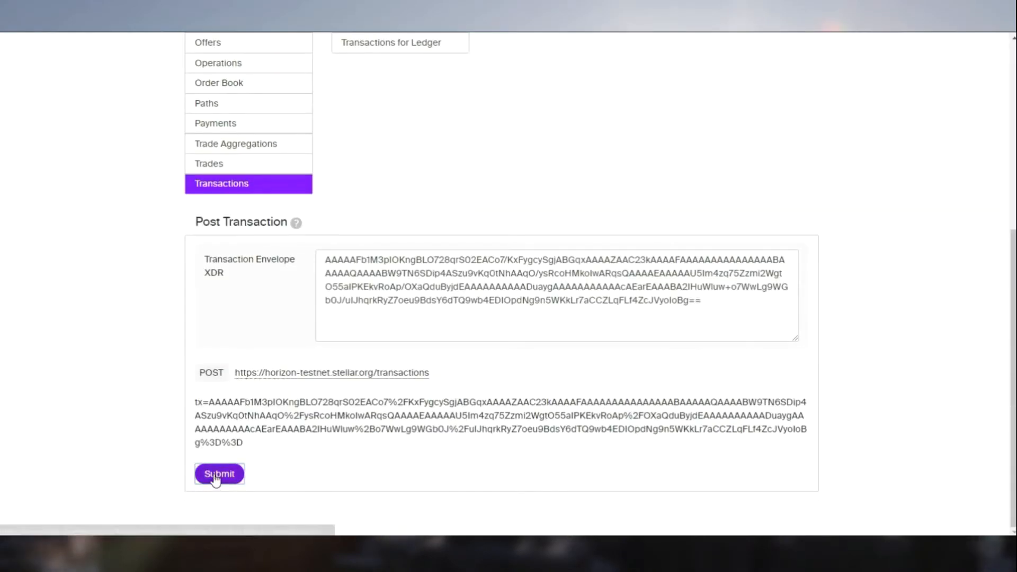
click(218, 473)
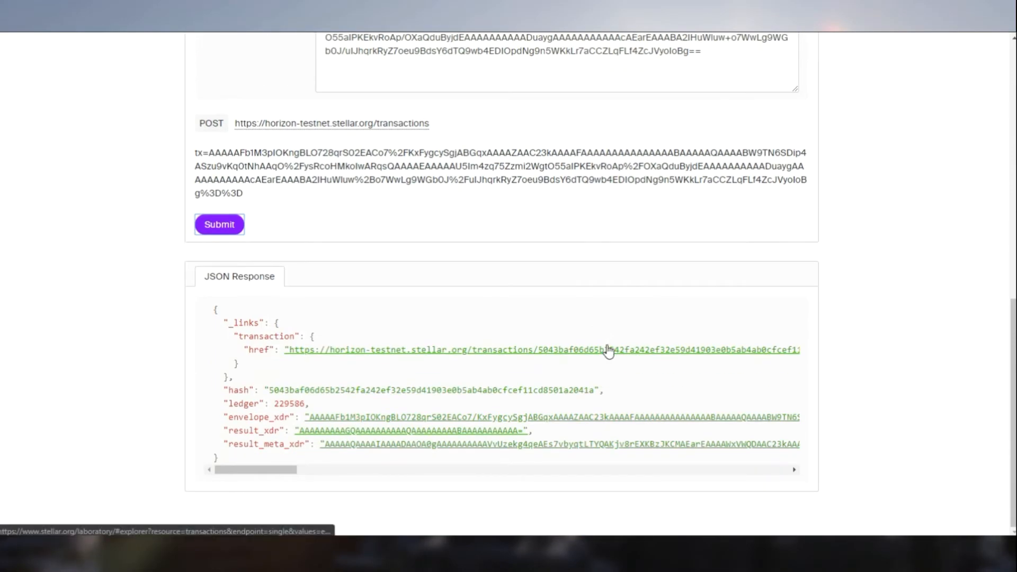
mouse_move(523, 395)
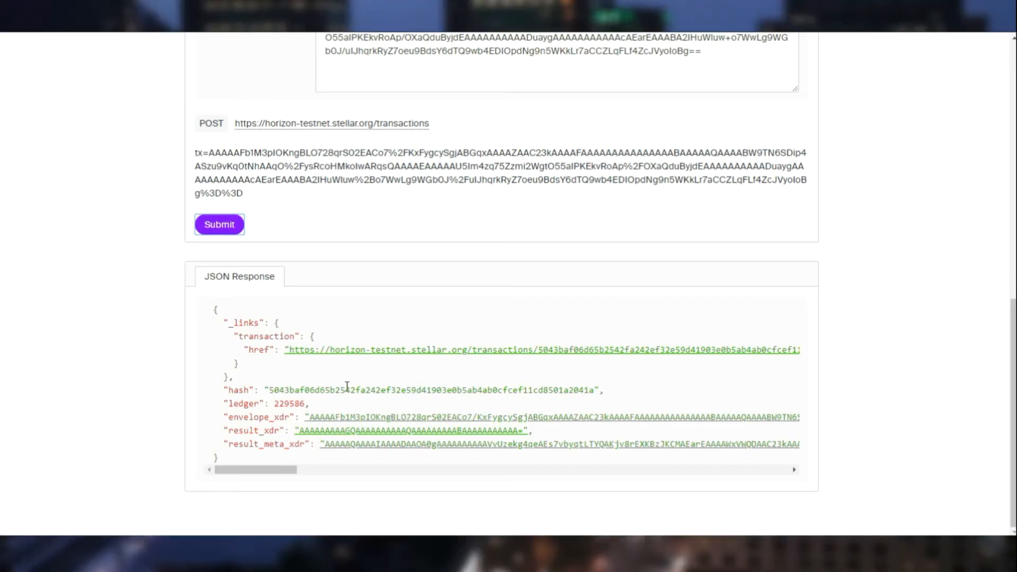
mouse_move(454, 362)
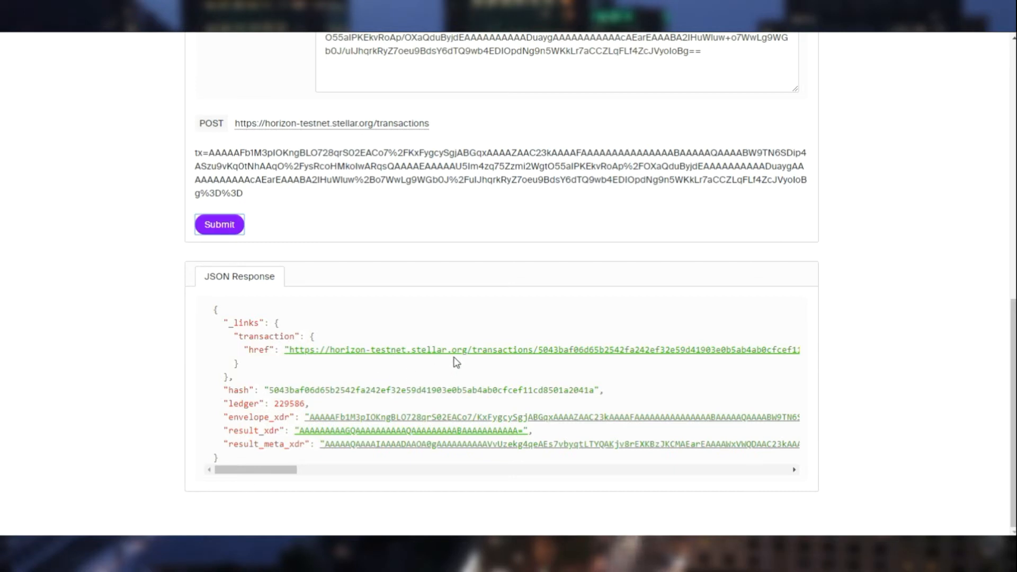
mouse_move(388, 390)
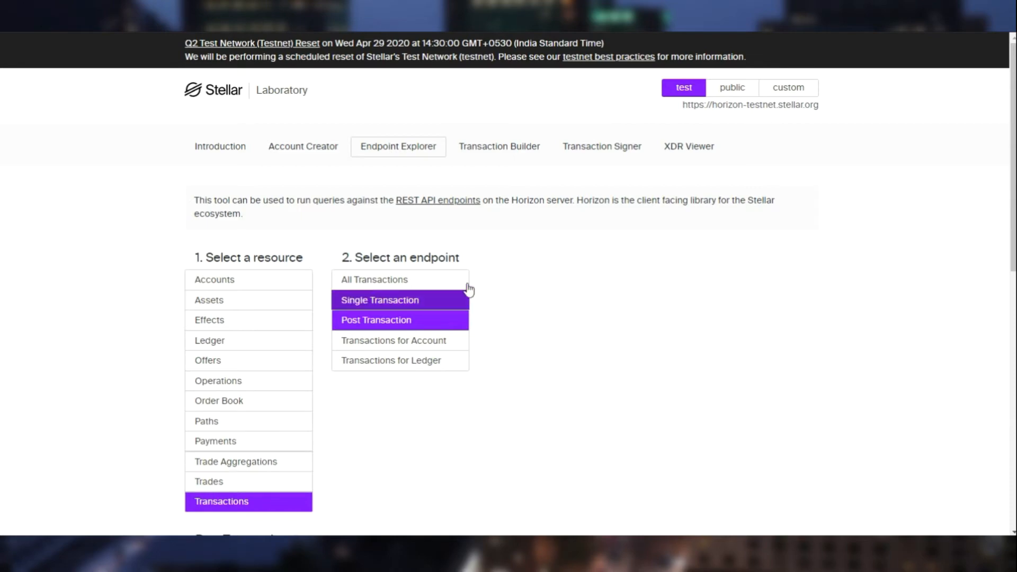
mouse_move(401, 300)
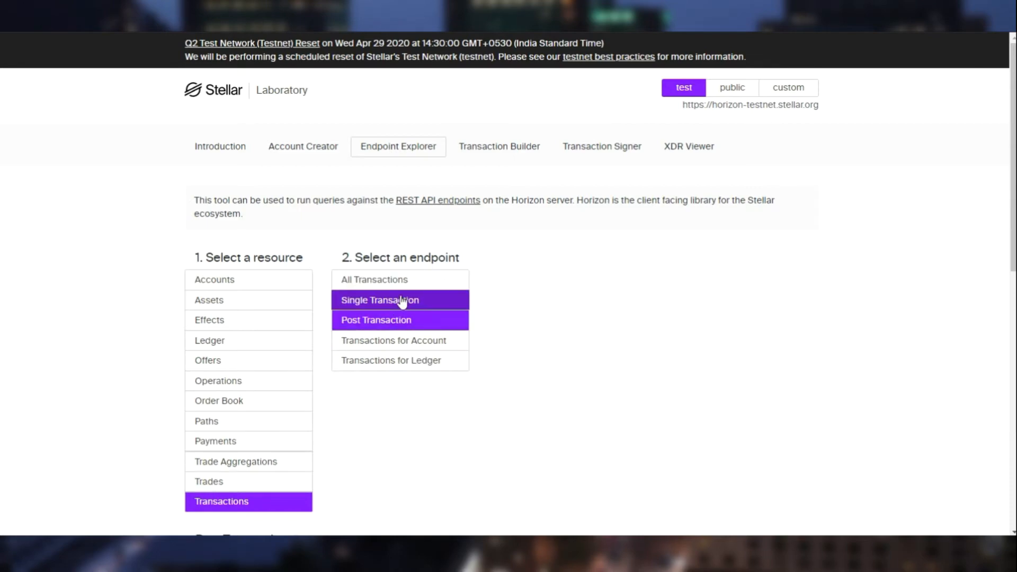
Step: Look up the submitted transaction by hash, confirming it succeeded with a 100 fee
click(380, 299)
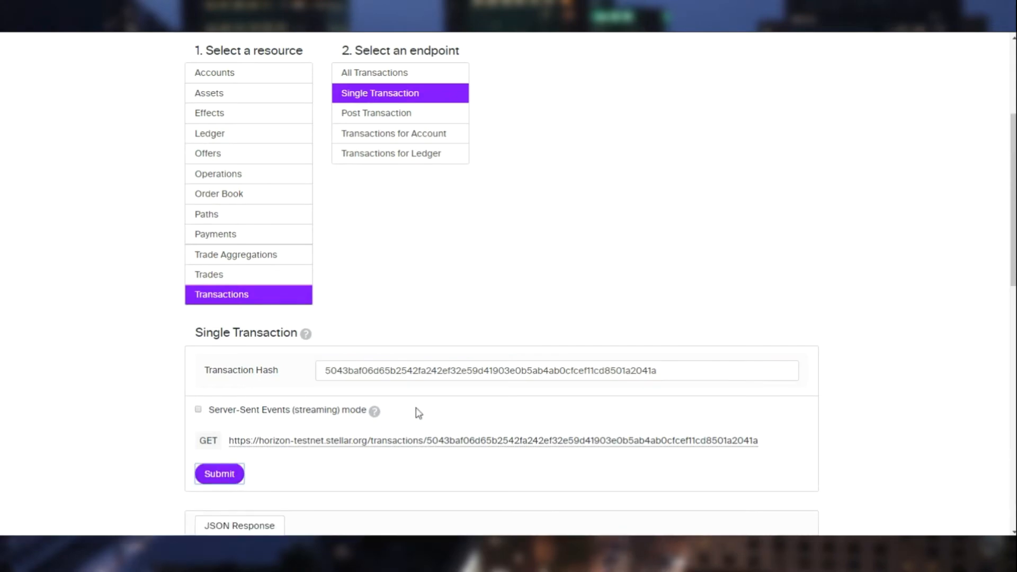
click(219, 474)
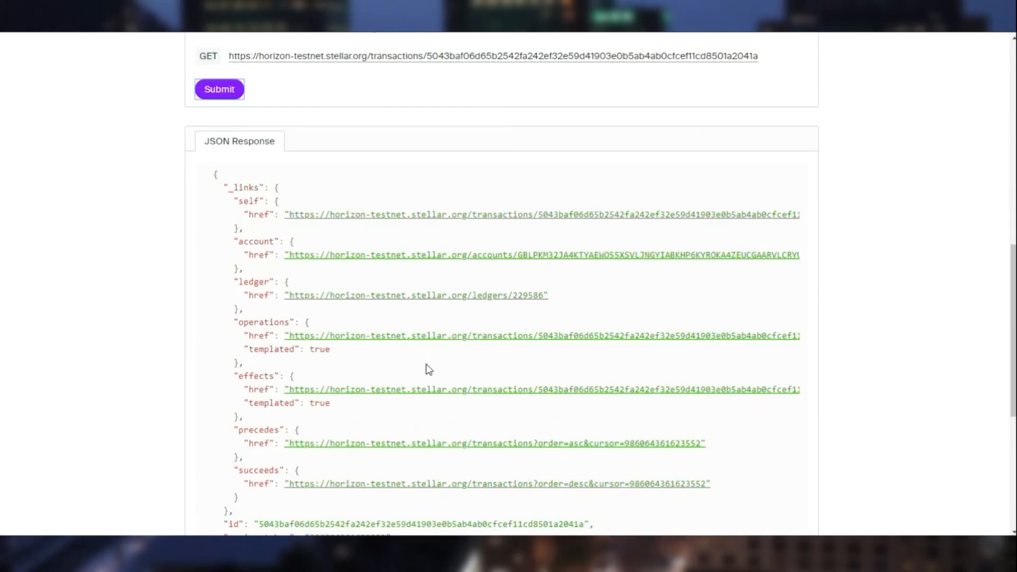
scroll(down, 3)
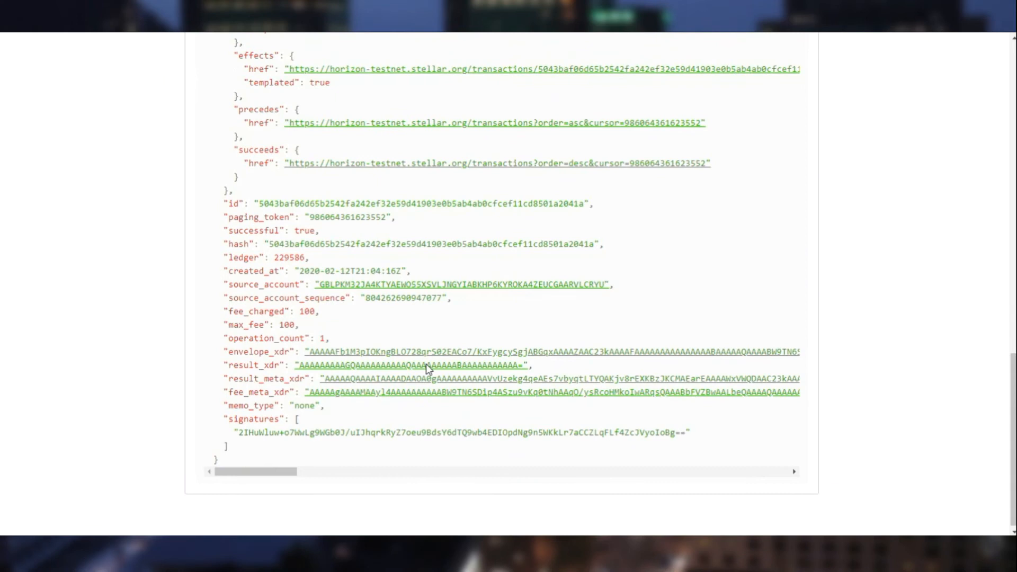
mouse_move(343, 326)
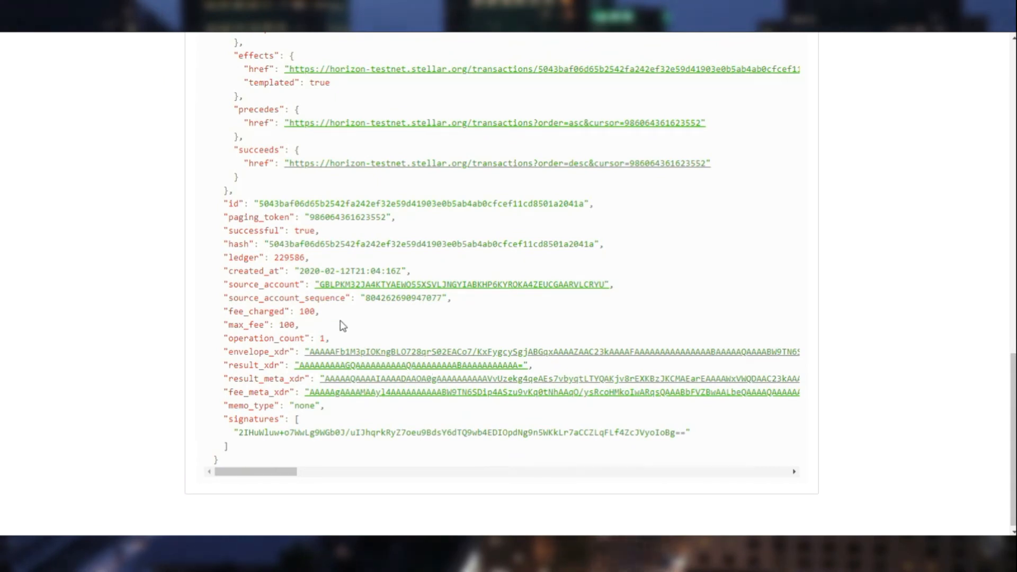
mouse_move(427, 347)
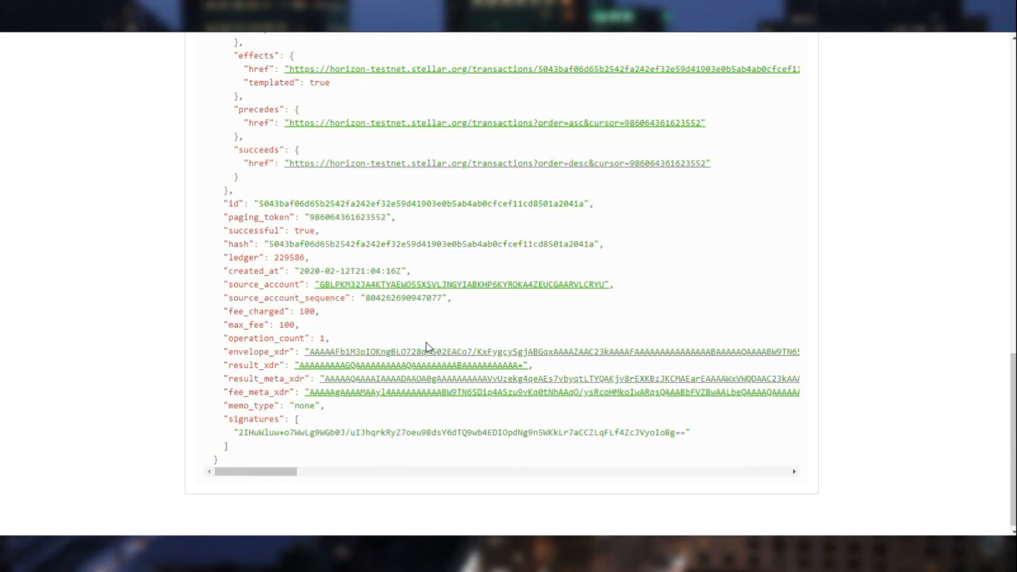
mouse_move(425, 343)
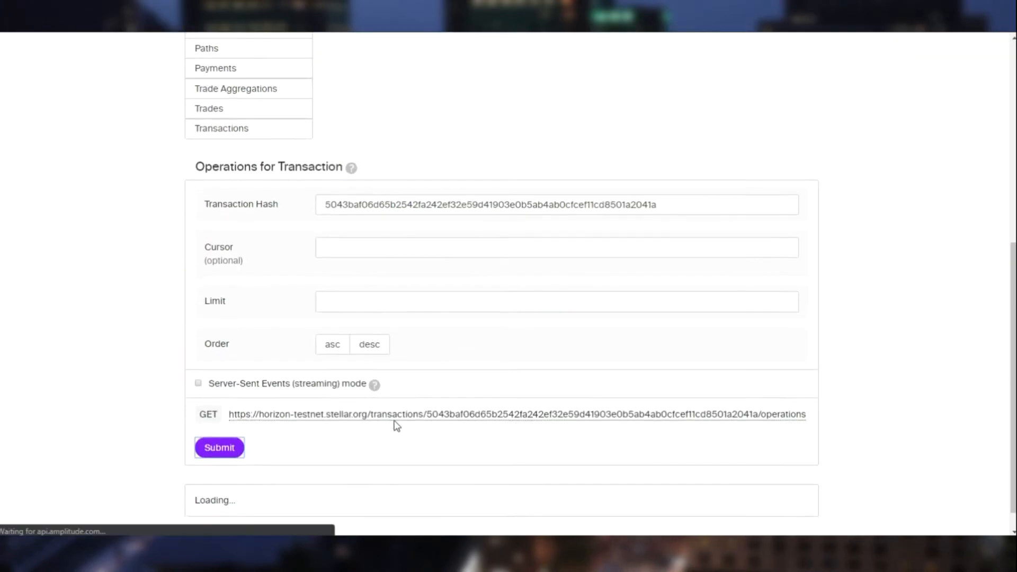
Step: Query the destination account, showing a balance of 100.0000000 lumens
click(219, 448)
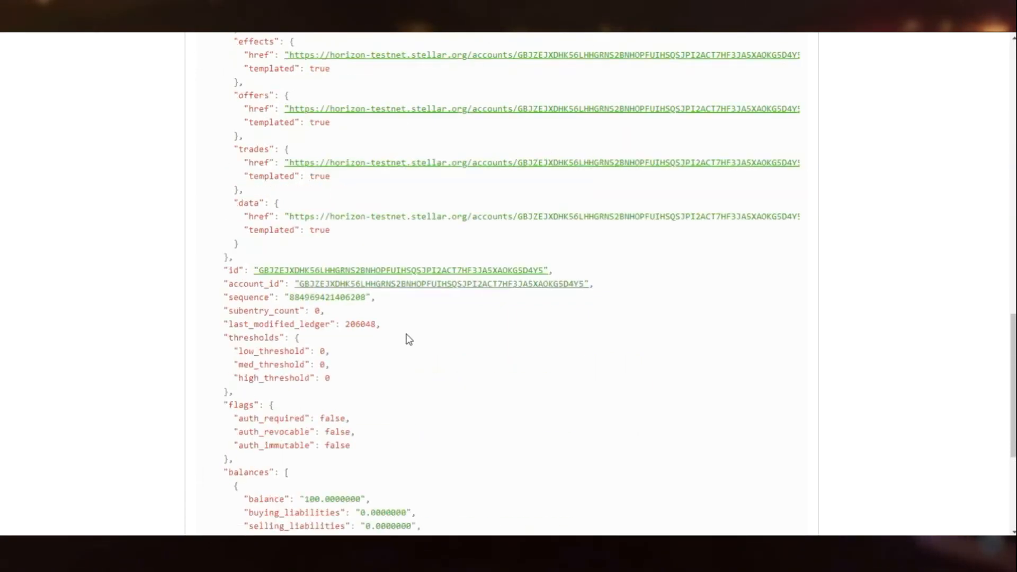
Step: Re-query the sender account and find its balance of 9679.9999500 lumens
click(222, 243)
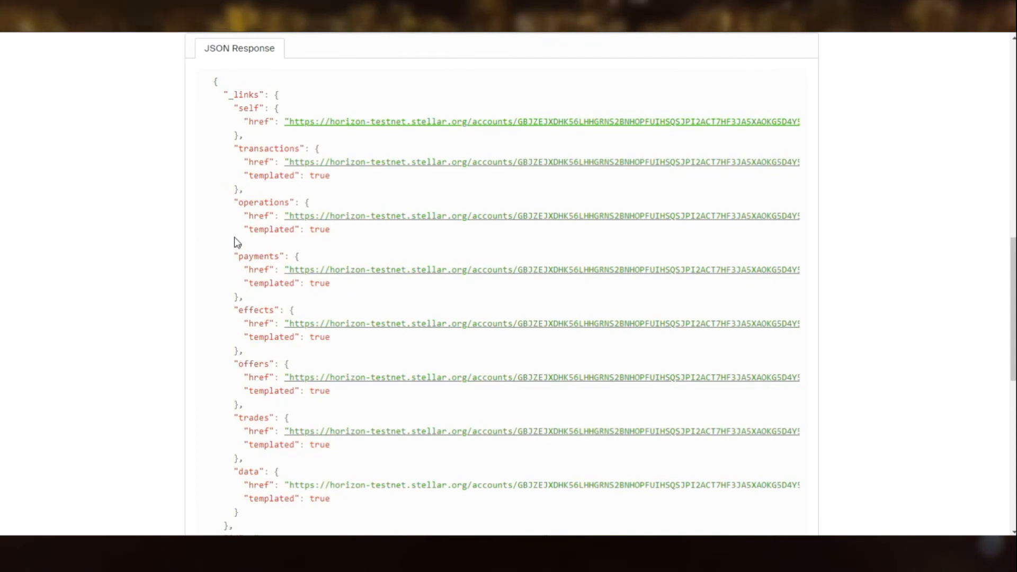
scroll(down, 3)
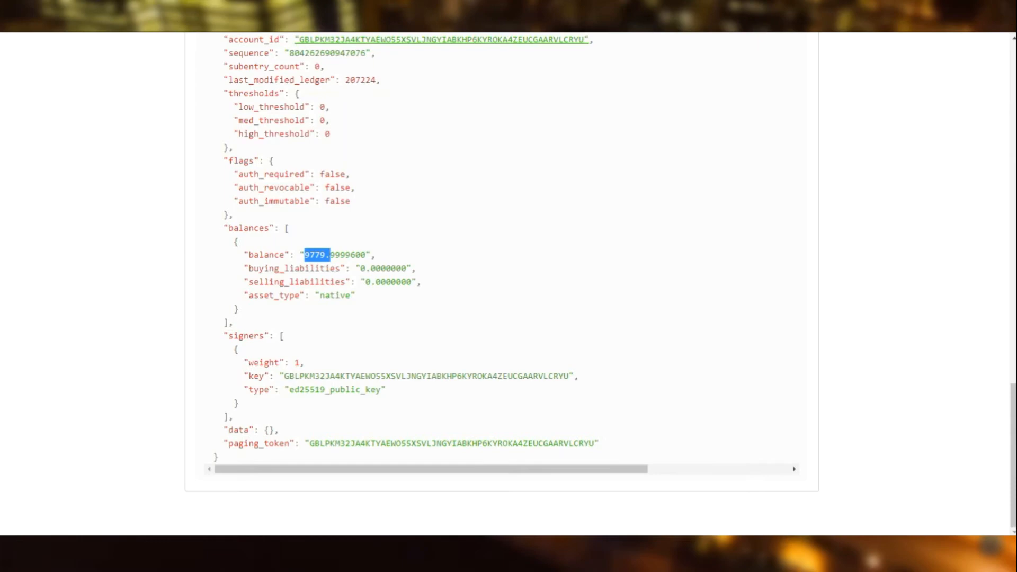
scroll(up, 3)
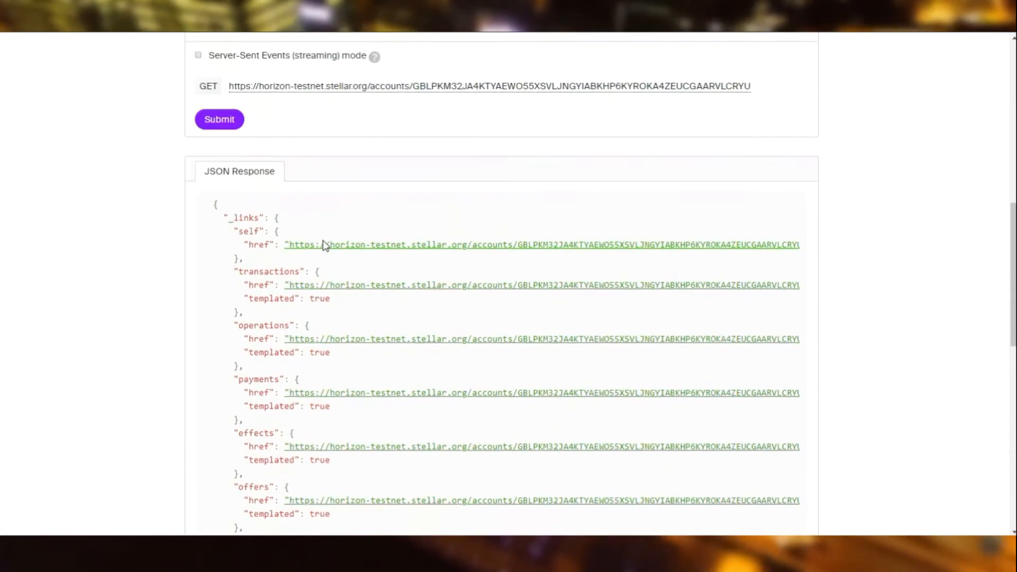
scroll(down, 3)
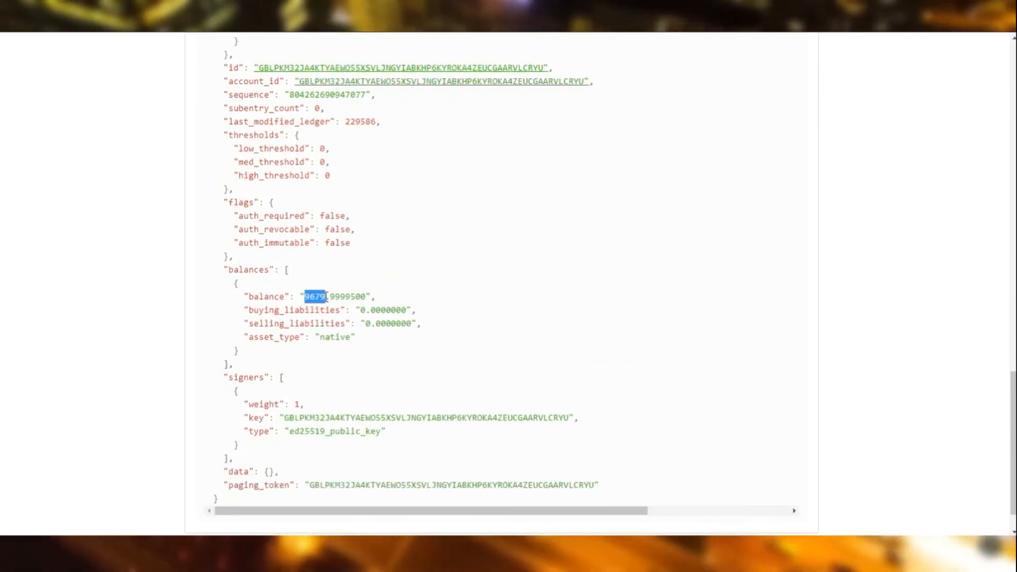
mouse_move(694, 433)
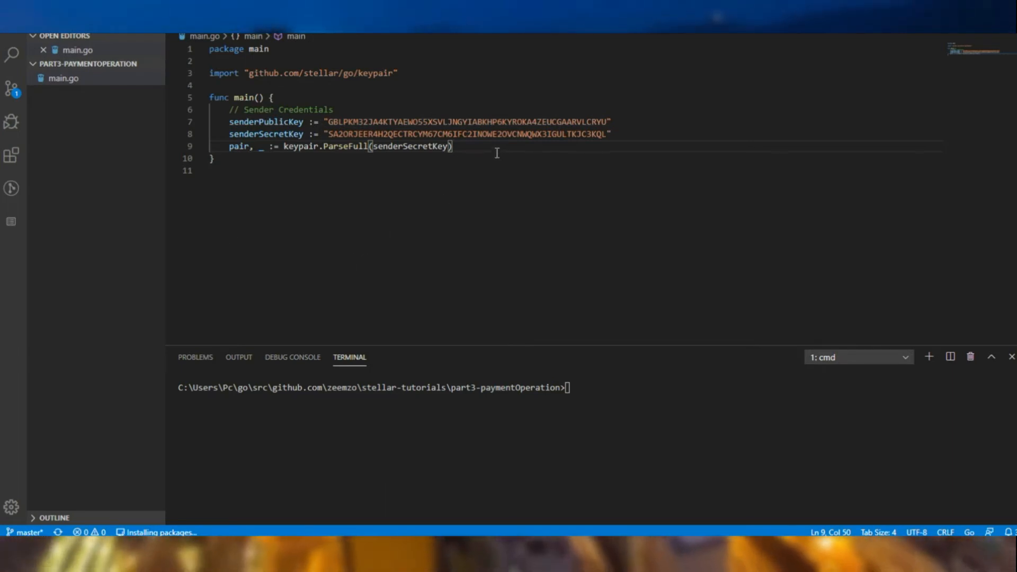
Step: Add a '// Receiver Address' comment with blank lines after the keypair parsing line
key(Enter)
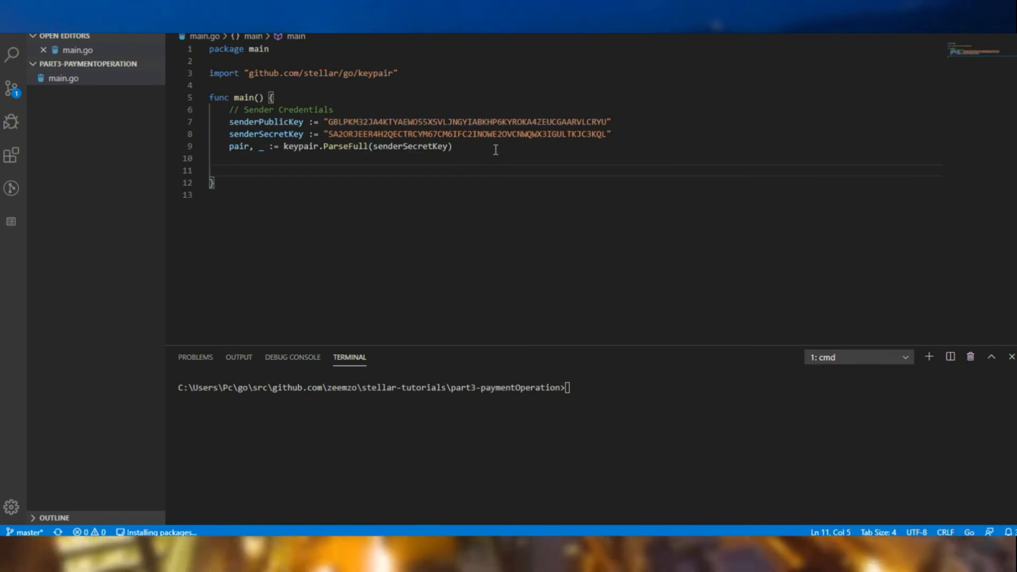
text(// Receiver Address)
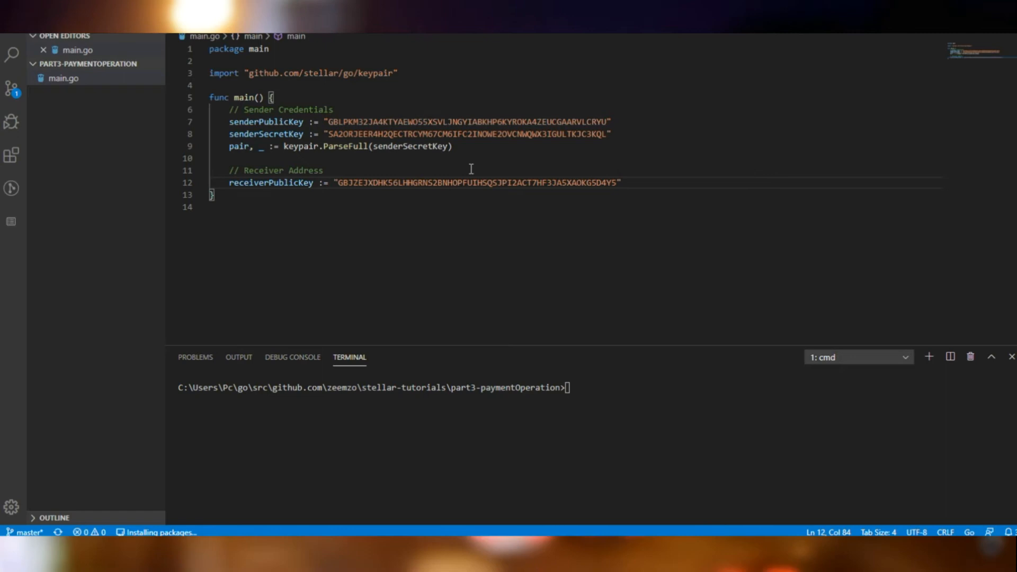
key(Enter)
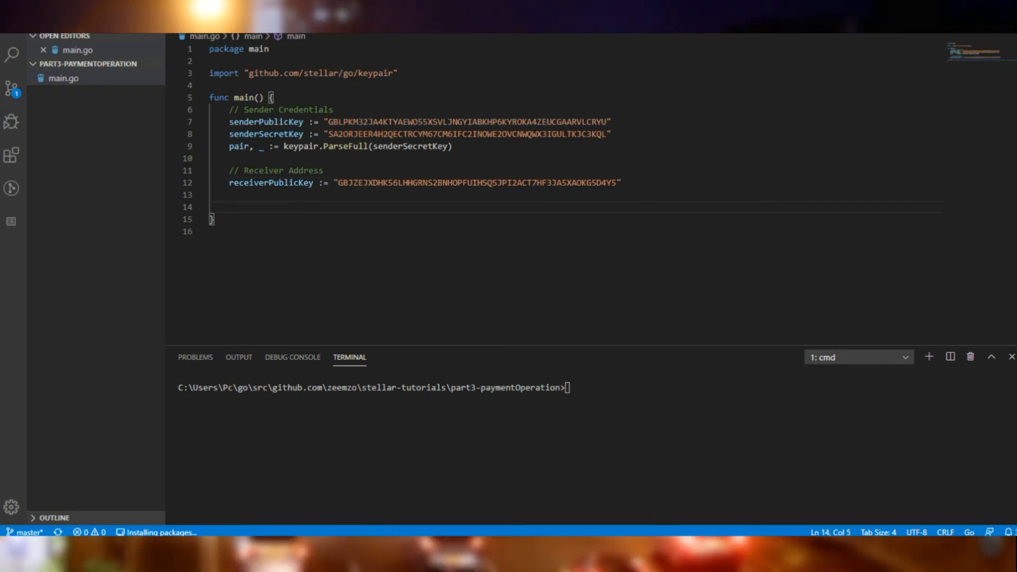
mouse_move(166, 287)
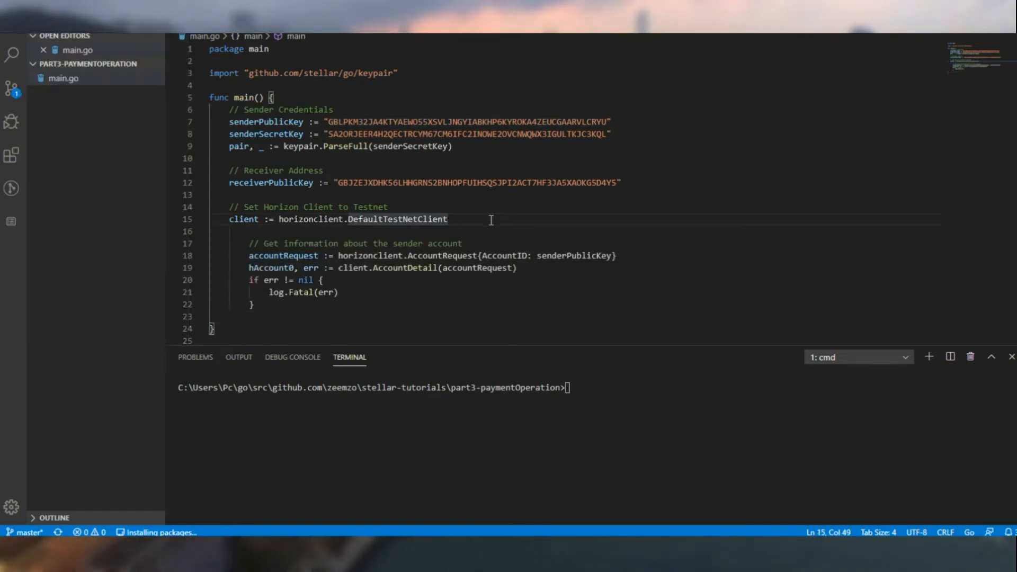
Step: Scroll down main.go to where the 'Balance Before' log and native asset go
scroll(down, 3)
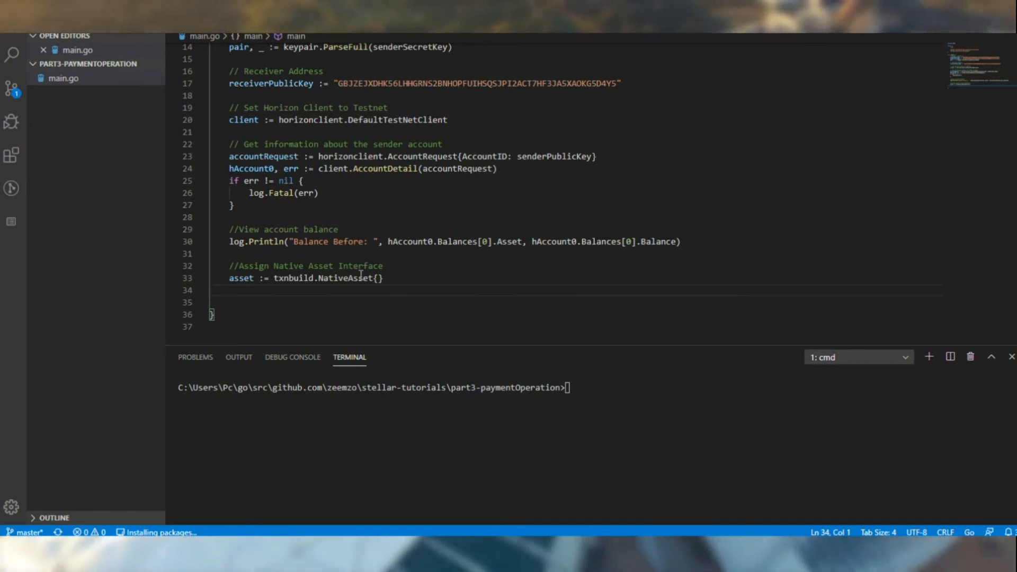
click(382, 278)
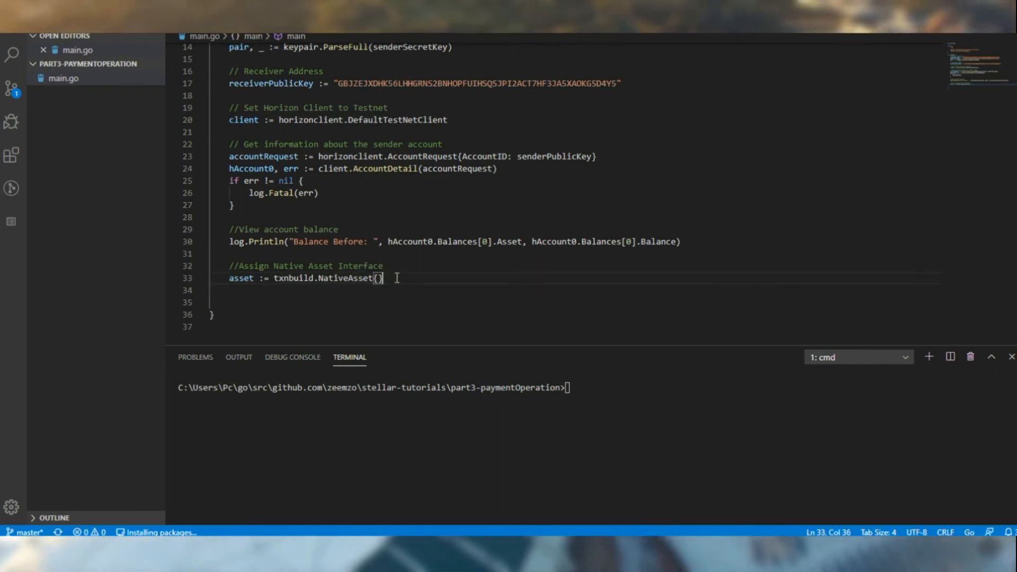
key(Enter)
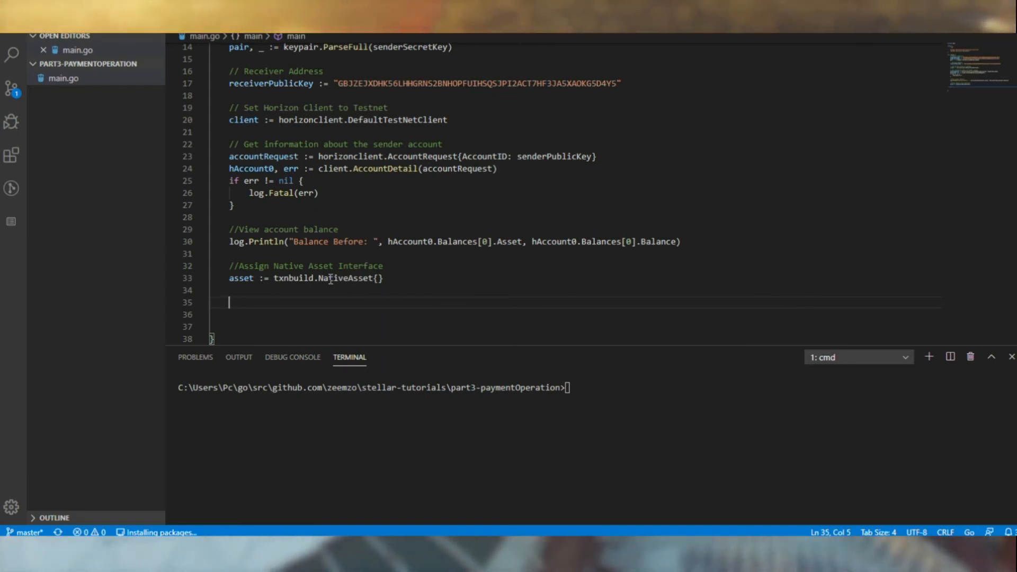
double_click(349, 279)
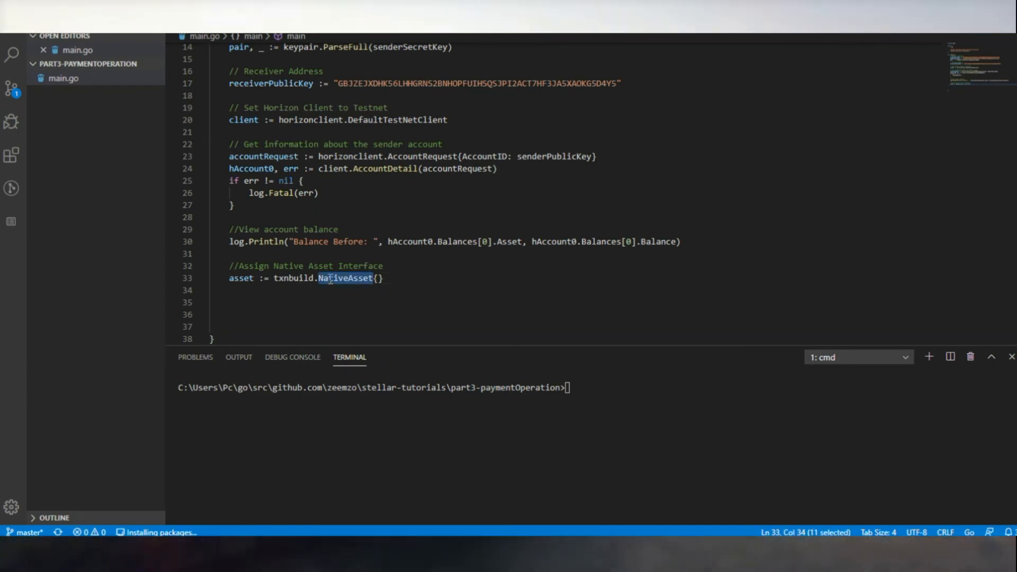
mouse_move(534, 245)
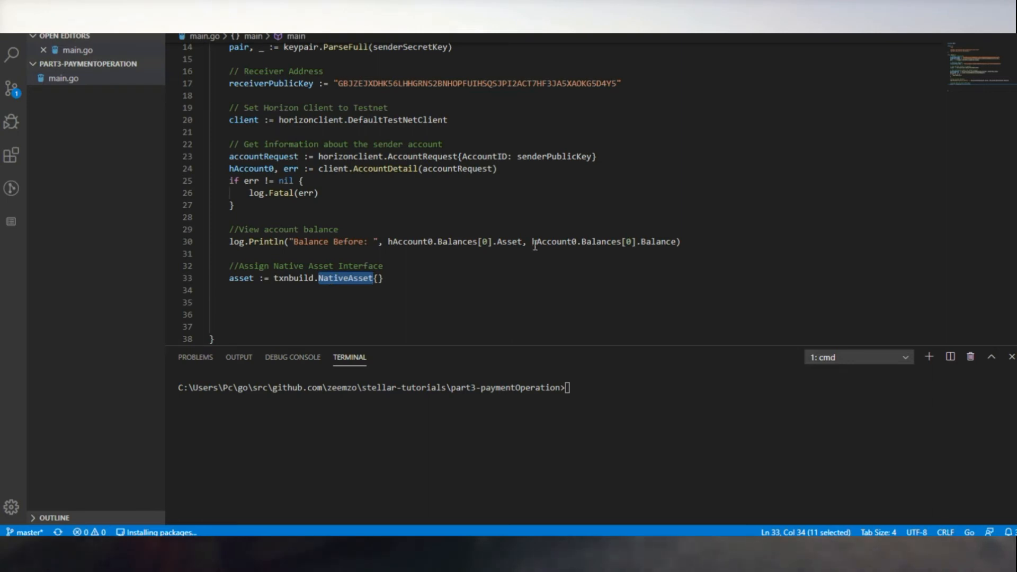
mouse_move(506, 279)
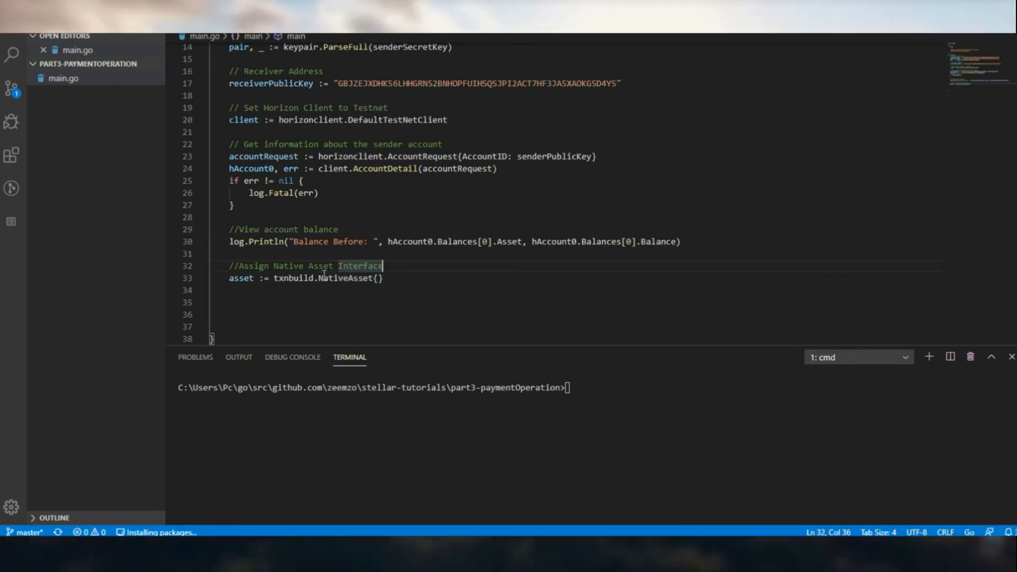
click(383, 278)
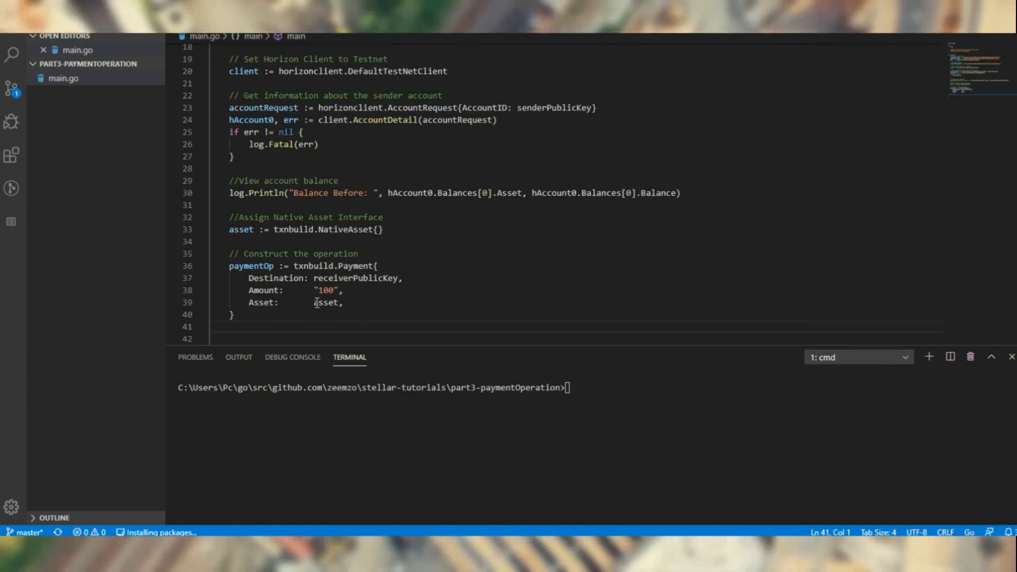
mouse_move(317, 303)
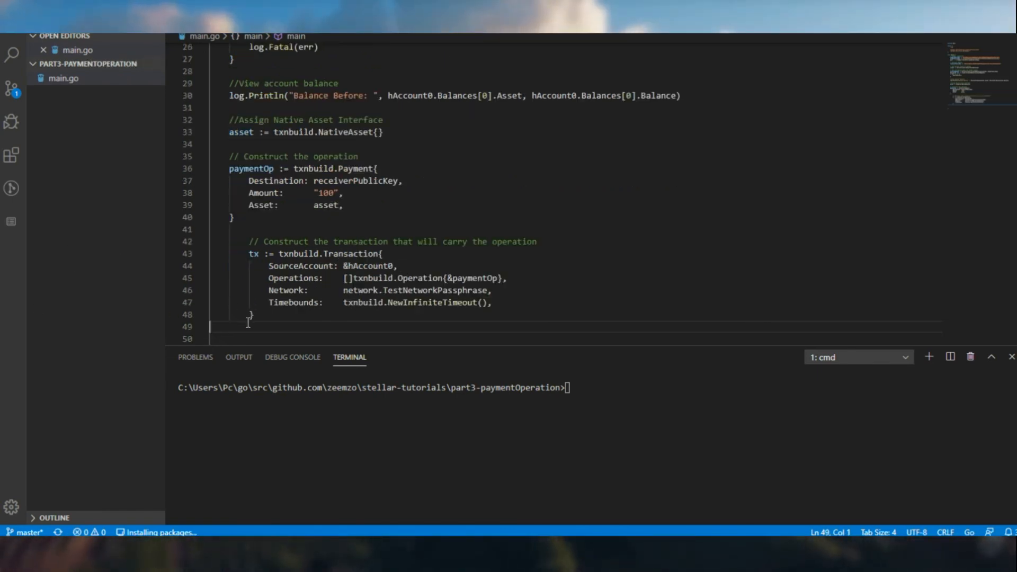
mouse_move(329, 282)
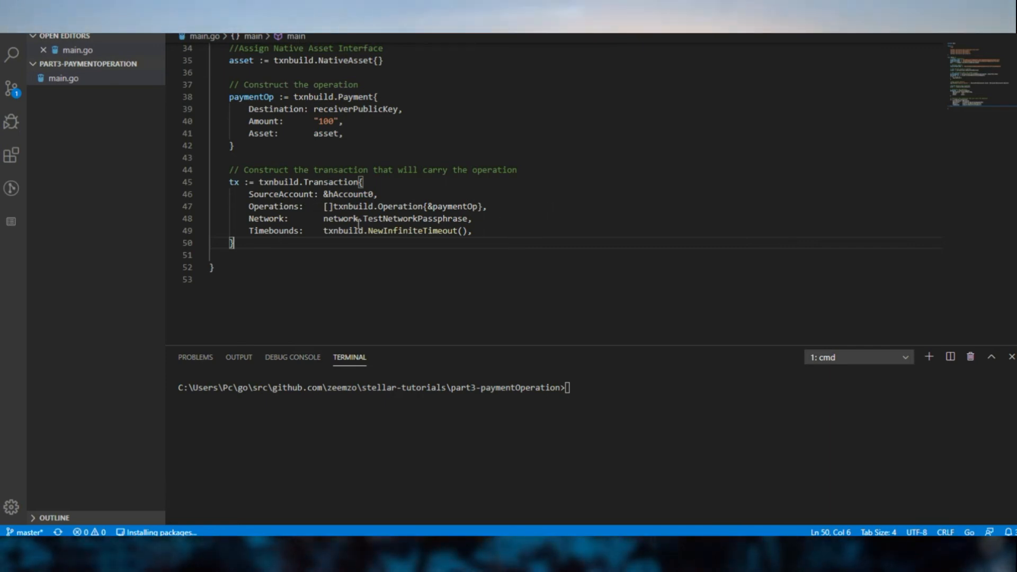
mouse_move(276, 219)
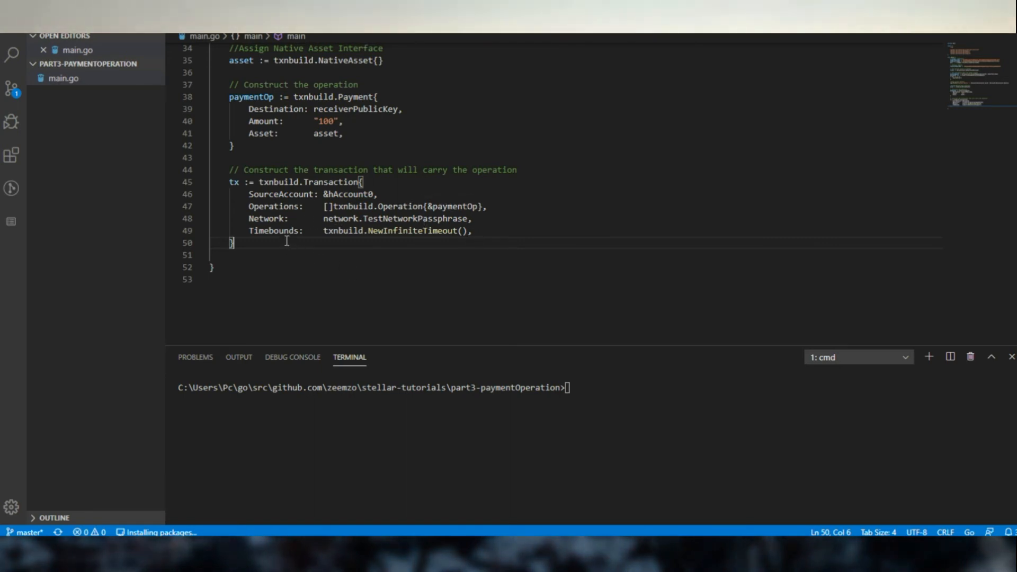
mouse_move(331, 260)
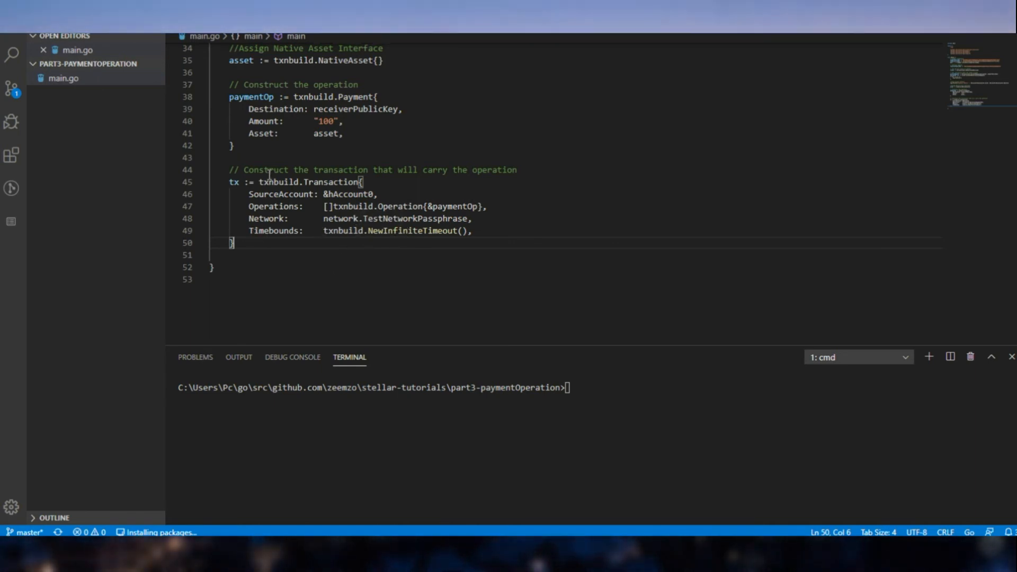
mouse_move(404, 234)
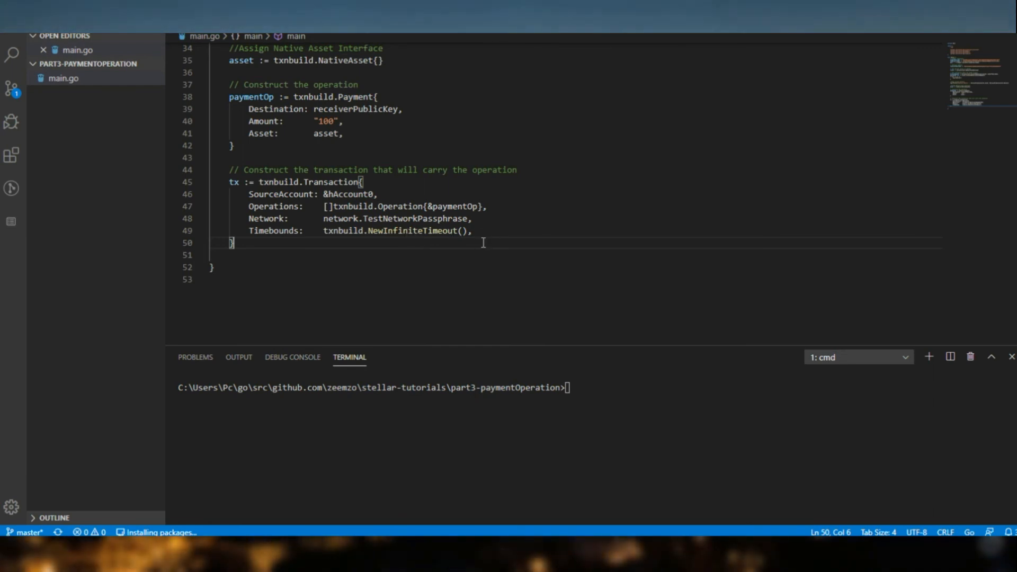
mouse_move(209, 373)
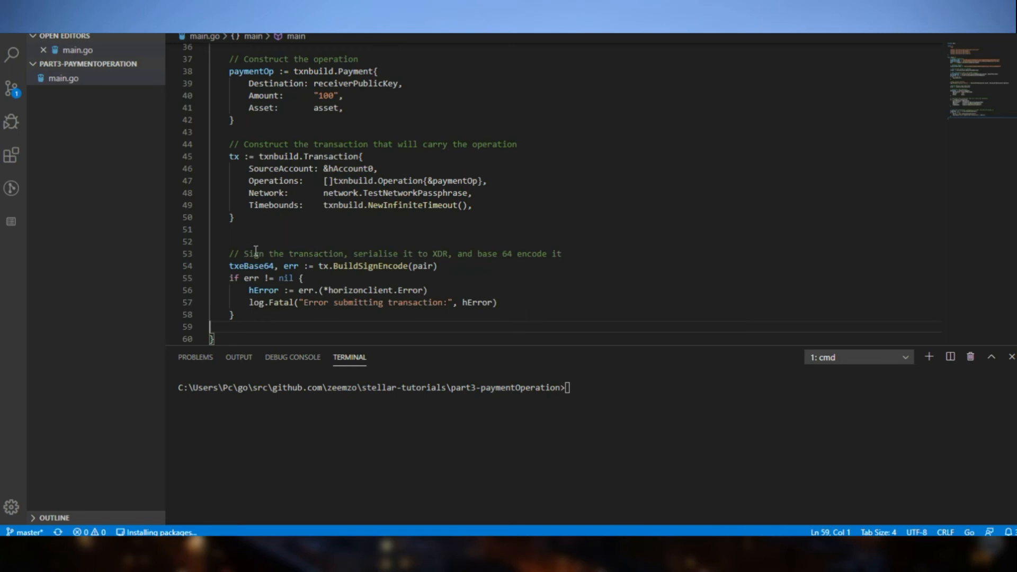
Step: Scroll down main.go past the payment and transaction-signing code
scroll(down, 3)
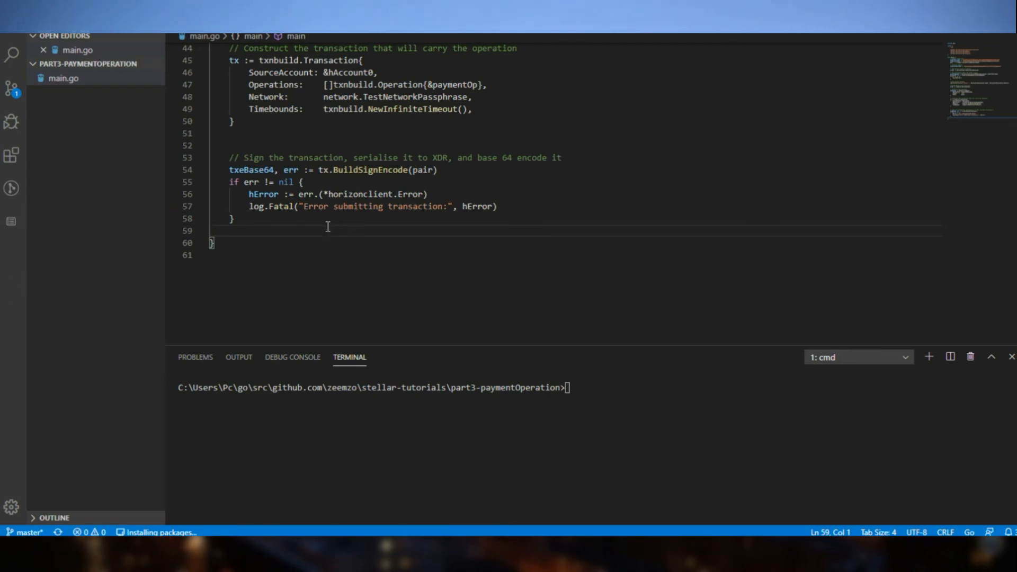
Step: Add client.SubmitTransactionXDR(txeBase64) with a log.Fatal error check, then move below it
key(Return)
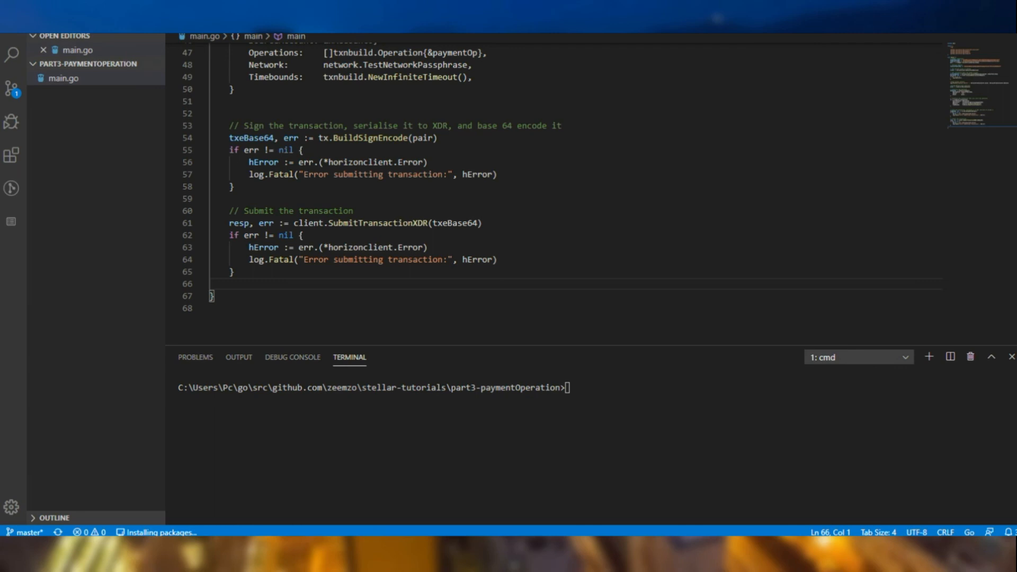
click(259, 283)
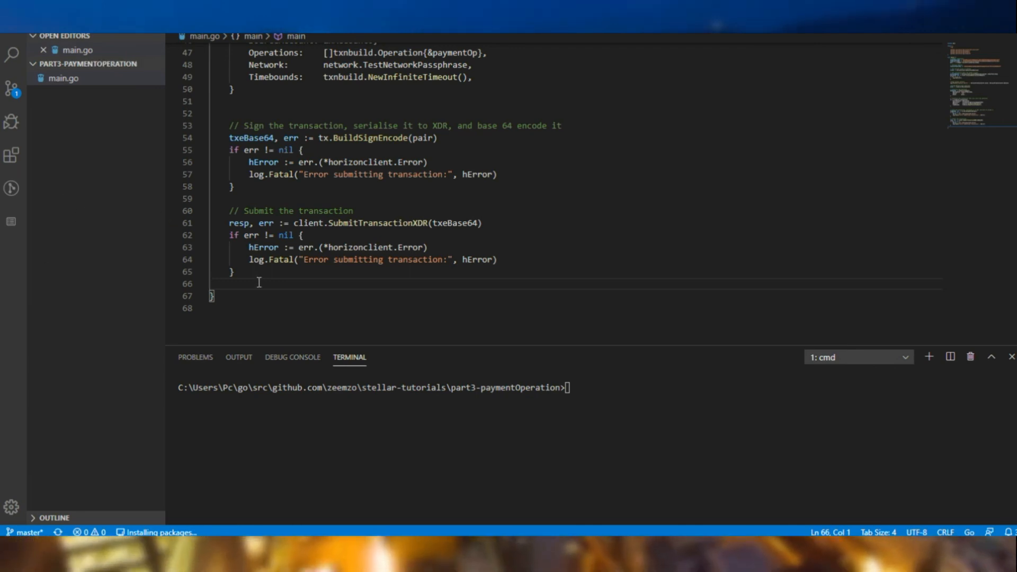
Step: Add log.Println("Transaction Hash: ", resp.Hash) and start a new line after it
text(log.Println("Transaction Hash: ", resp.Hash))
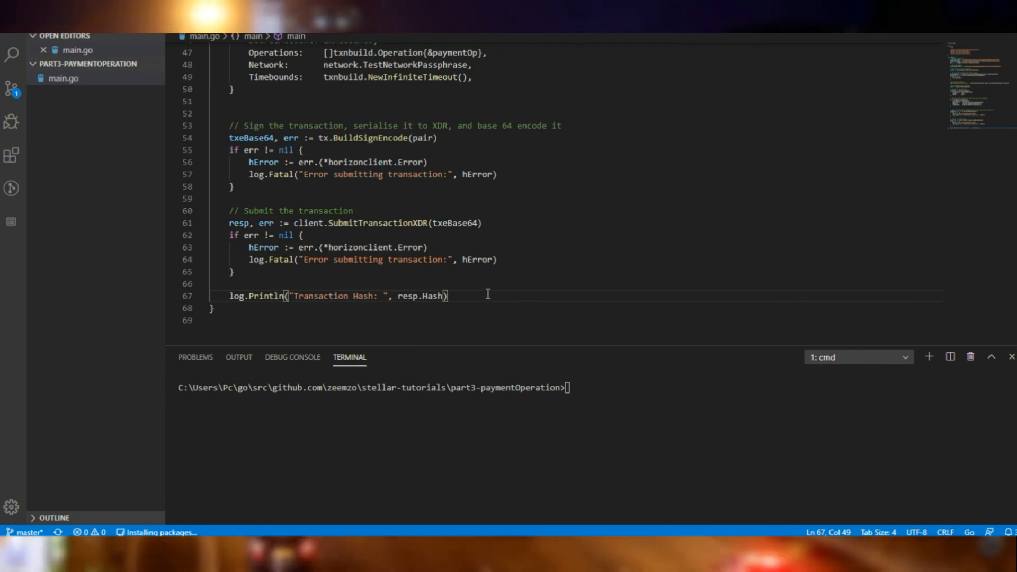
key(Enter)
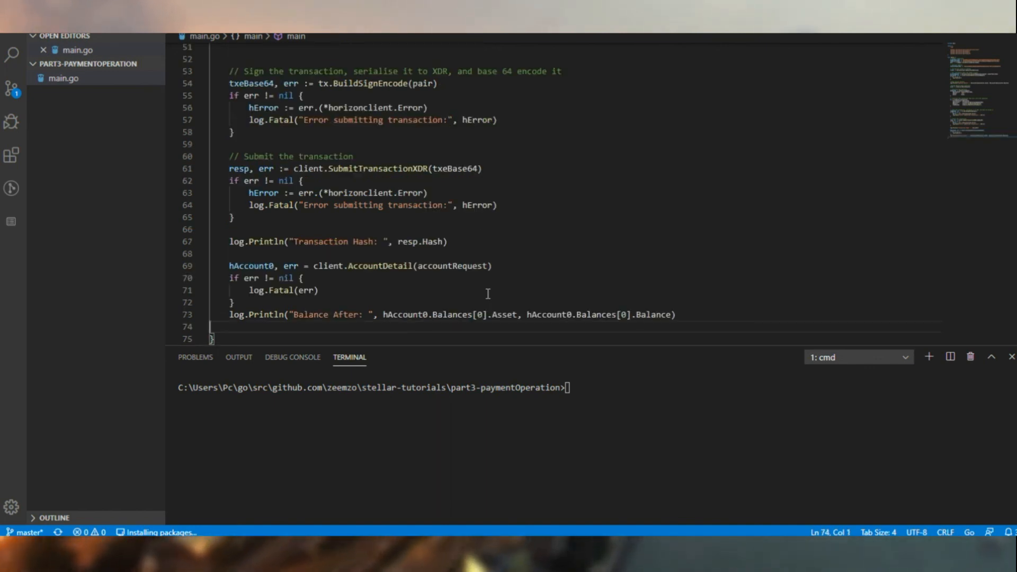
scroll(up, 3)
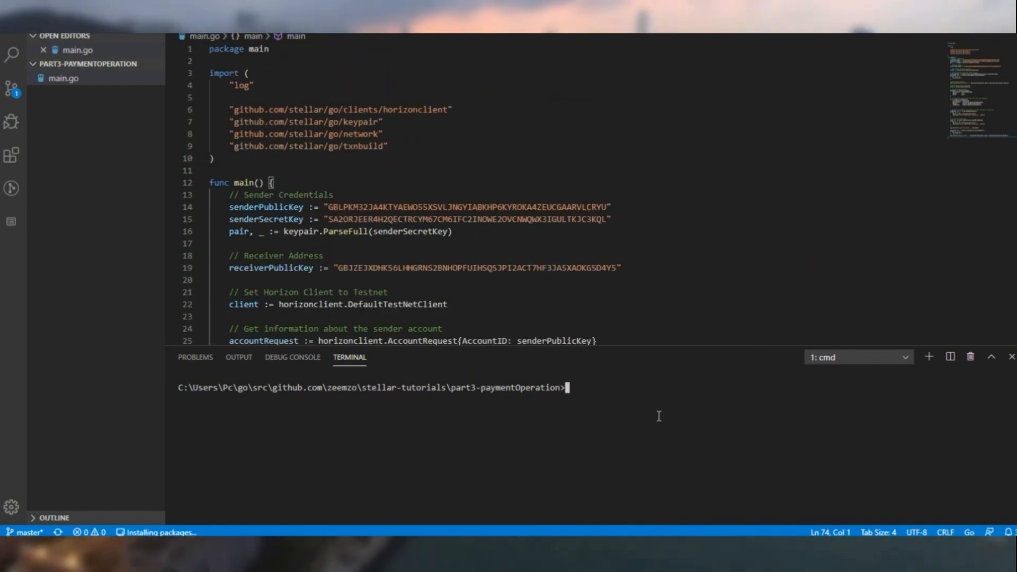
Step: Run 'go run main' in the terminal to launch the program
text(go run main.go)
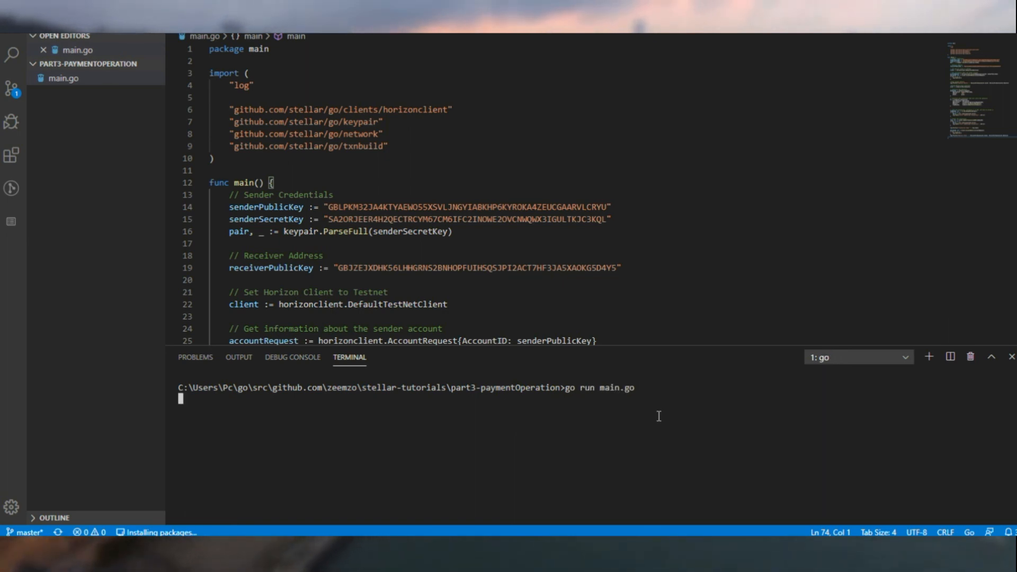
mouse_move(657, 344)
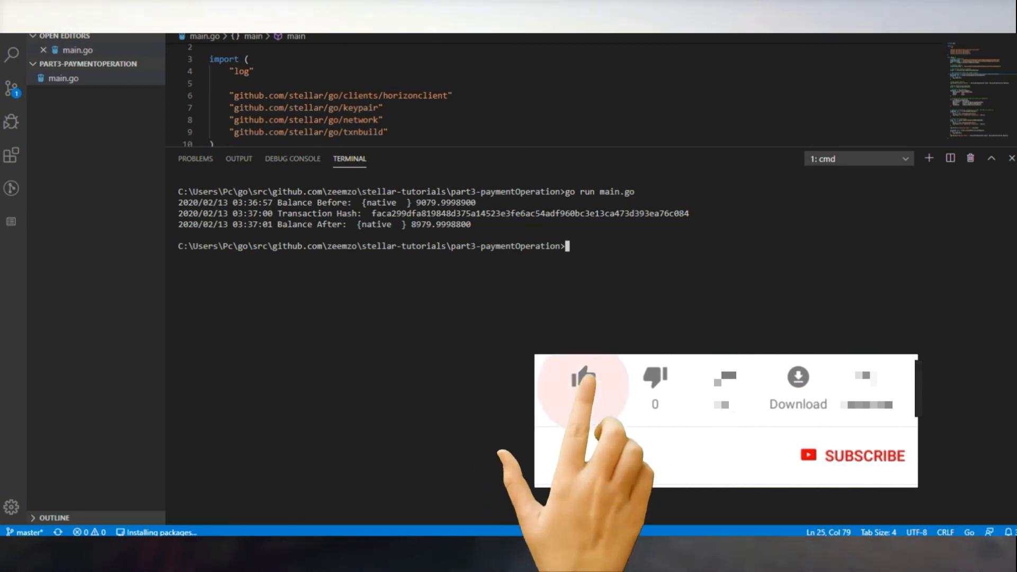
click(582, 376)
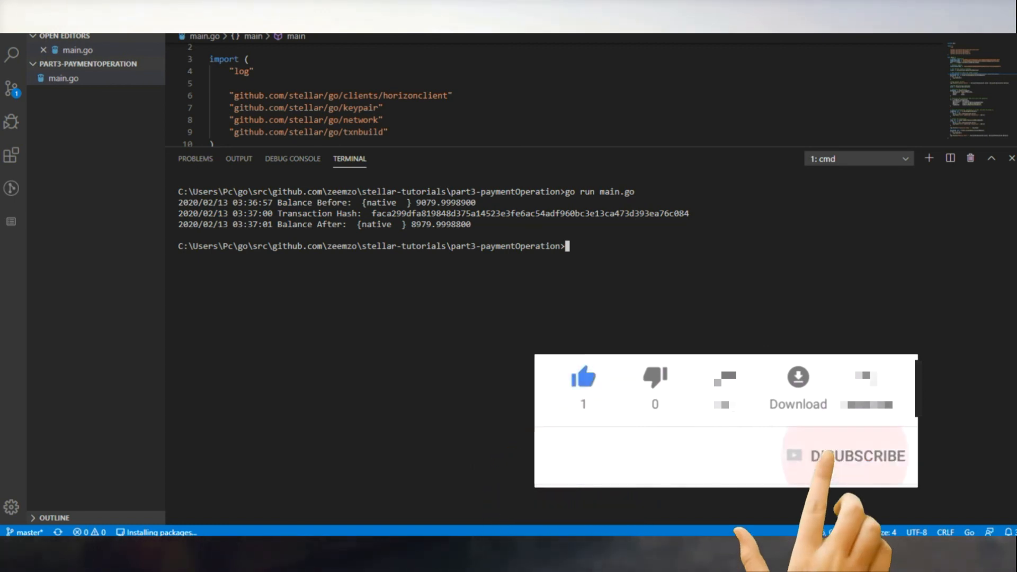